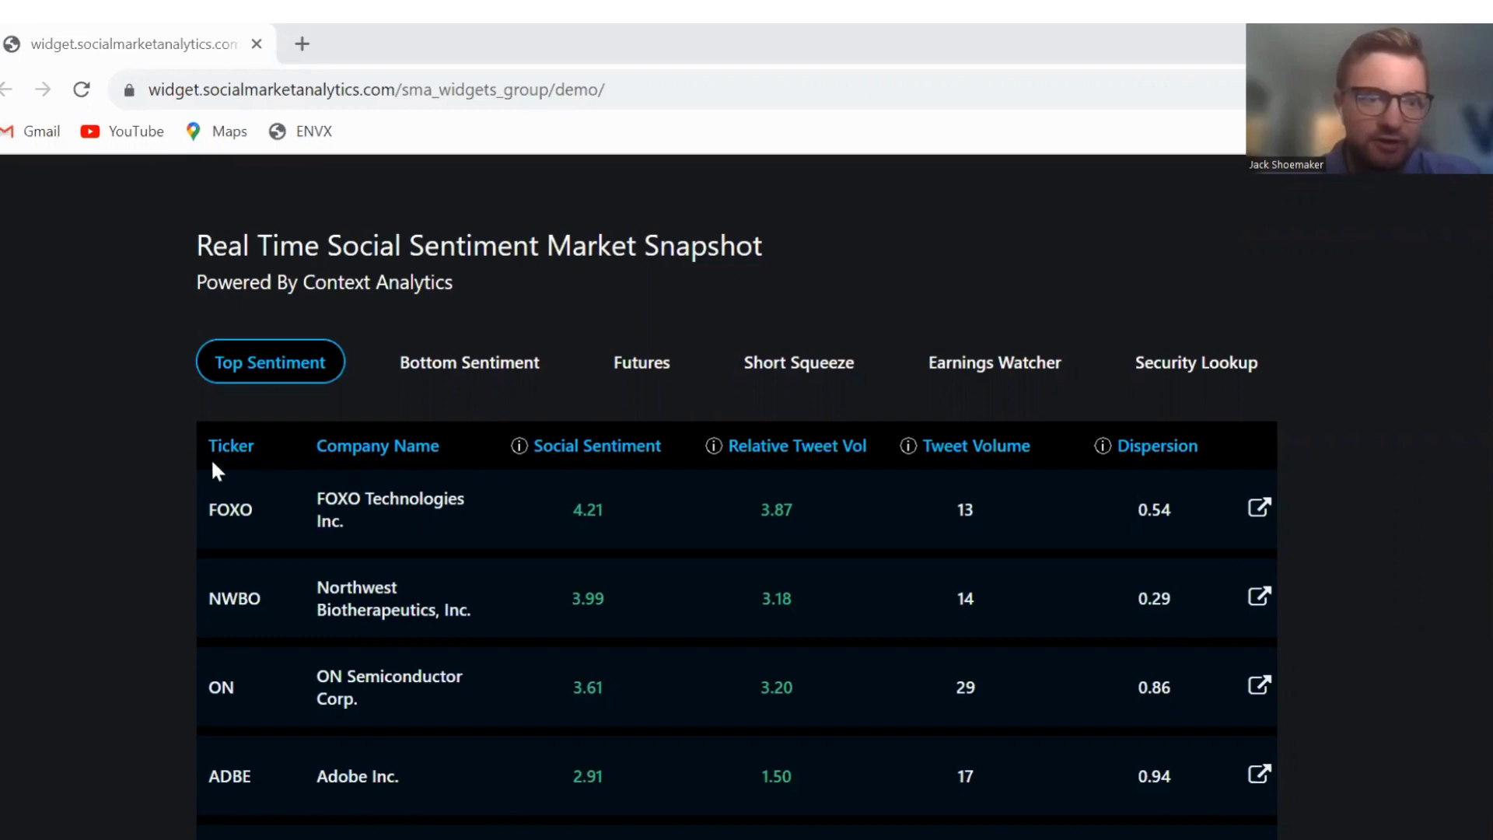
mouse_move(249, 495)
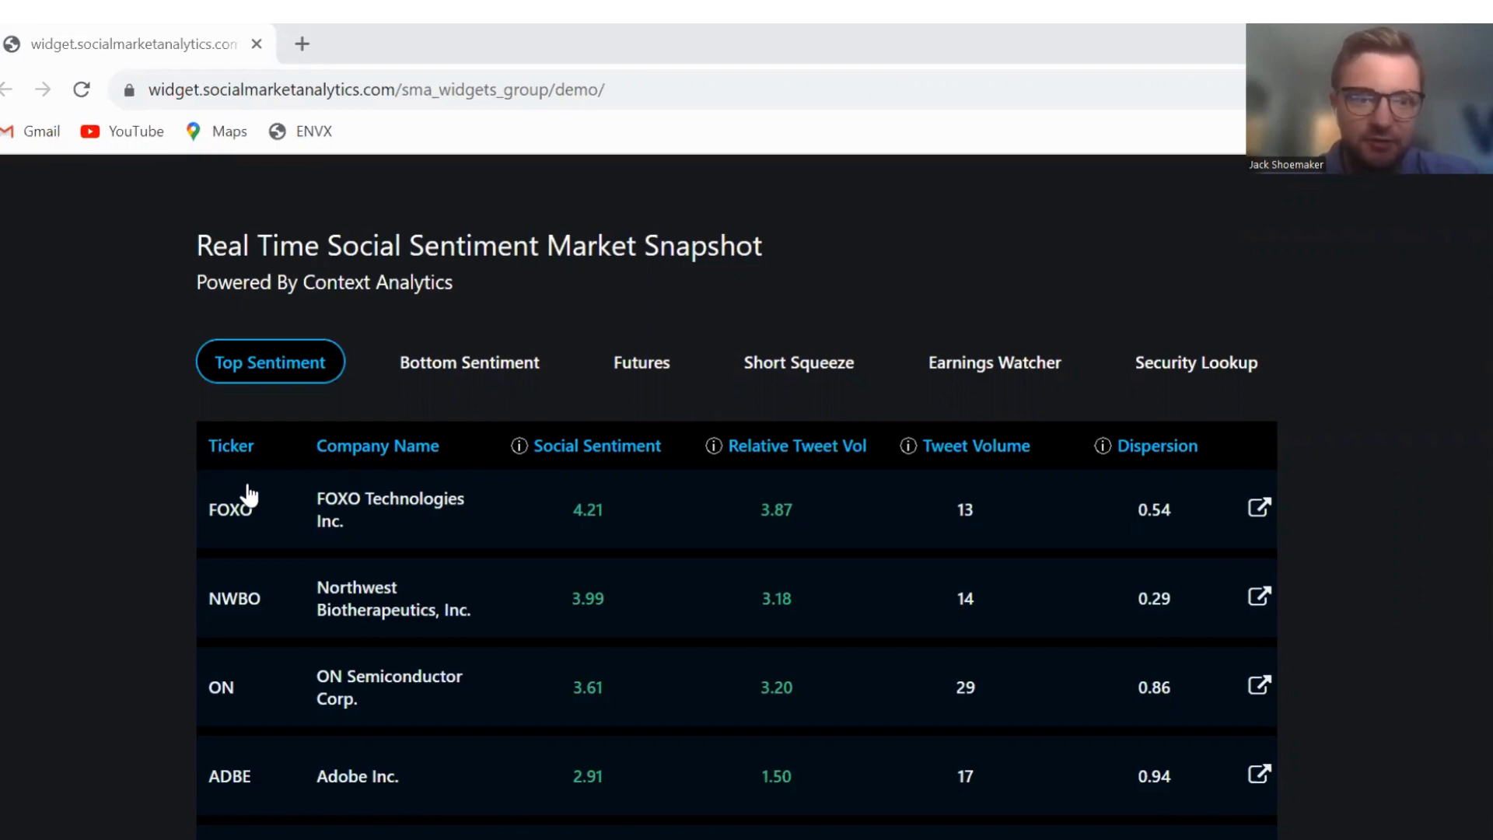
Step: Review the sentiment details for FOXO Technologies and ON Semiconductor from the Top Sentiment ranking
click(1196, 363)
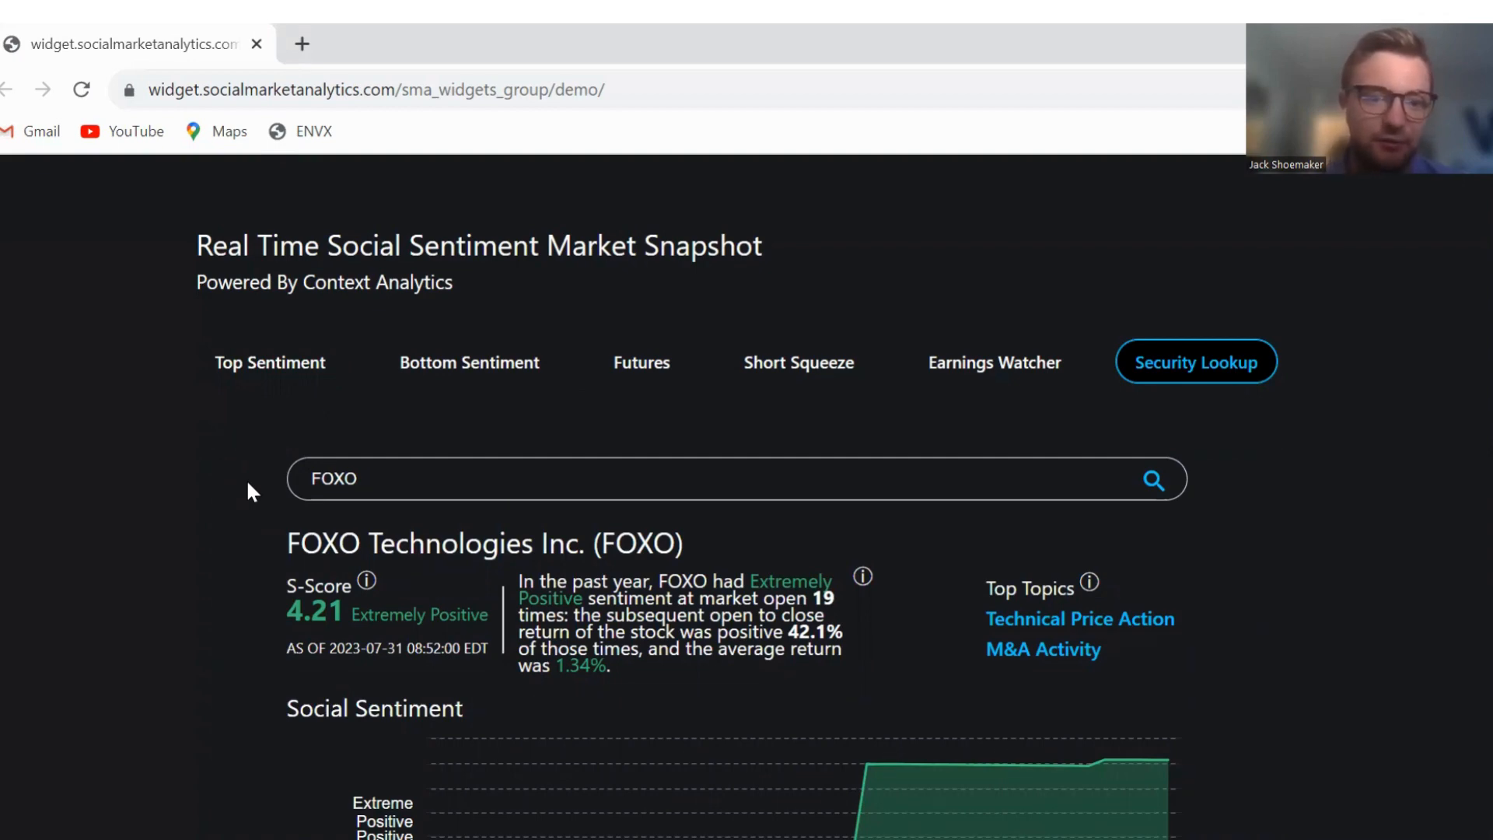
click(269, 362)
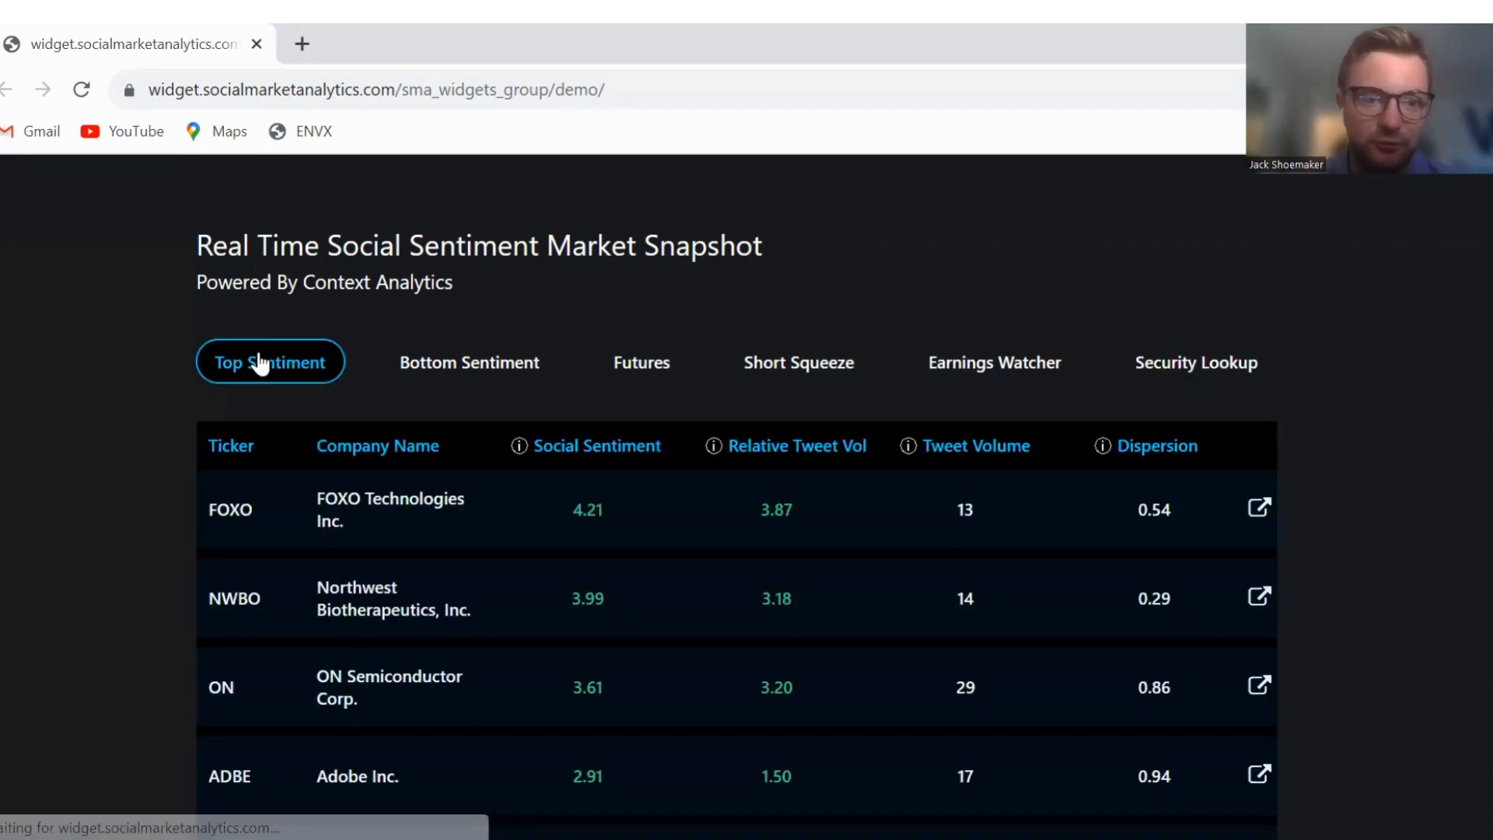
click(1196, 363)
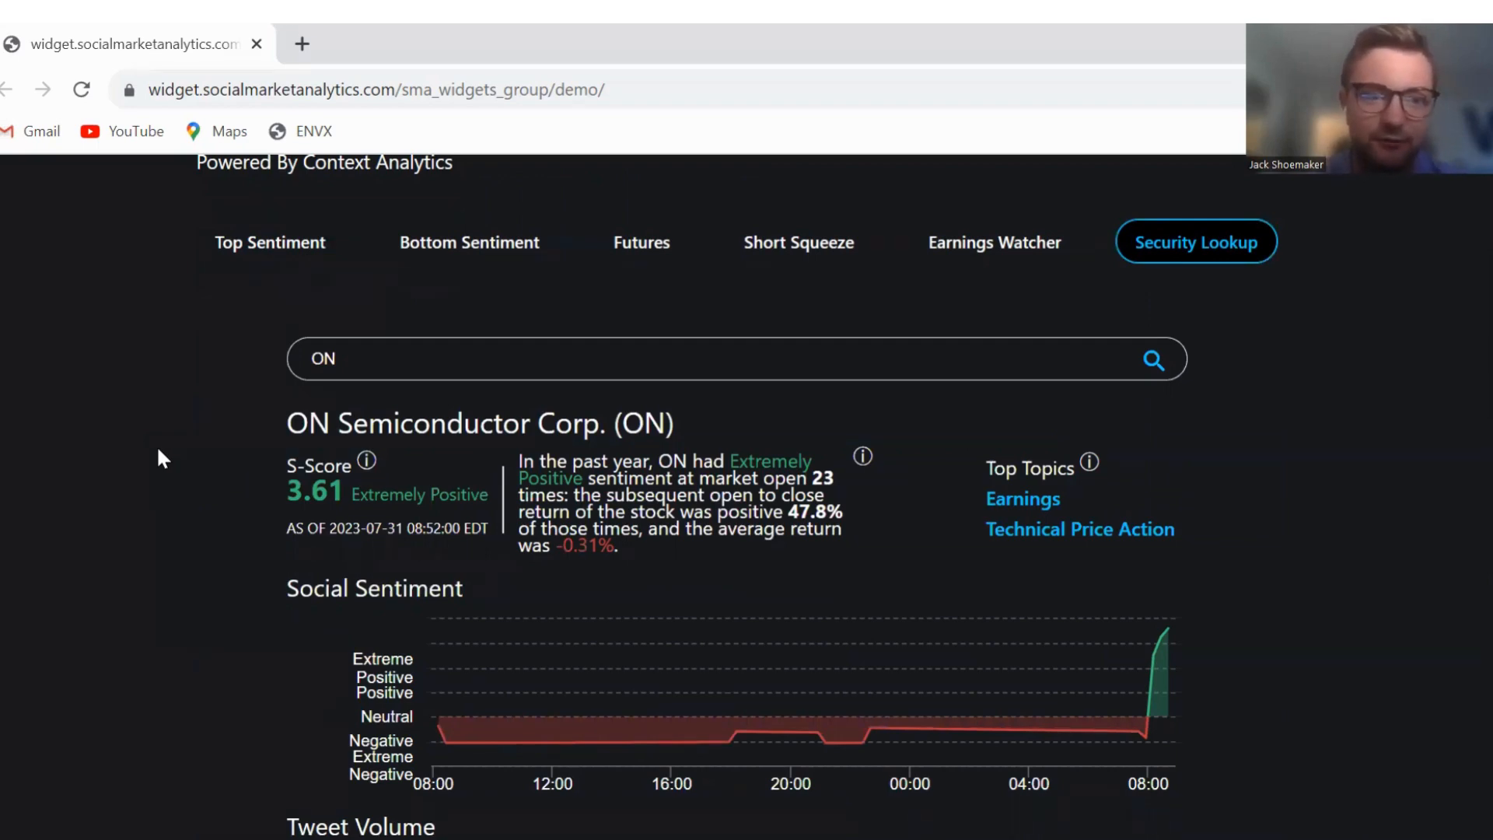
click(269, 243)
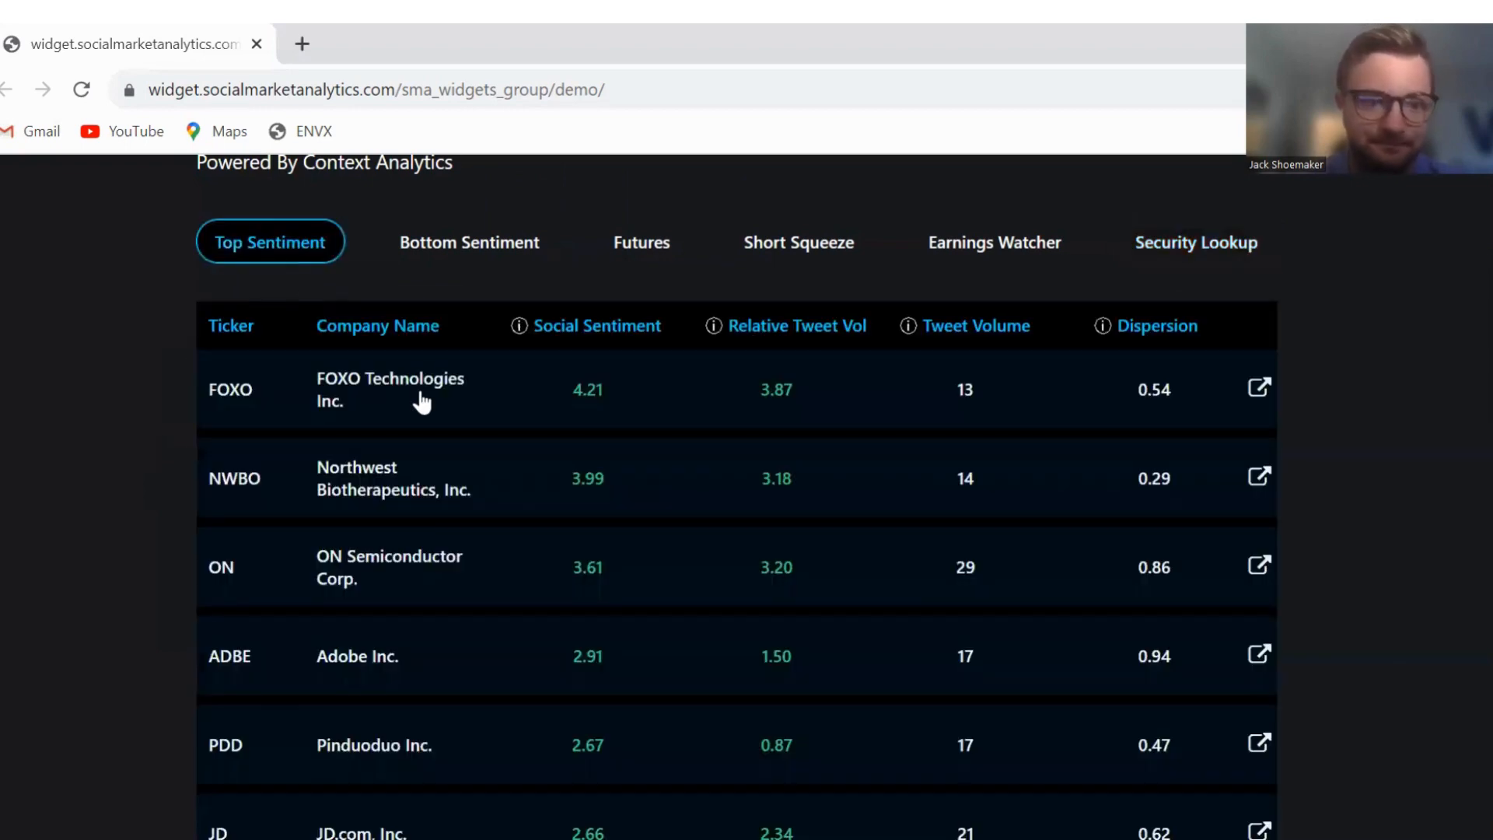
Step: Show the Bottom Sentiment ranking, led by Costco Wholesale
click(1258, 655)
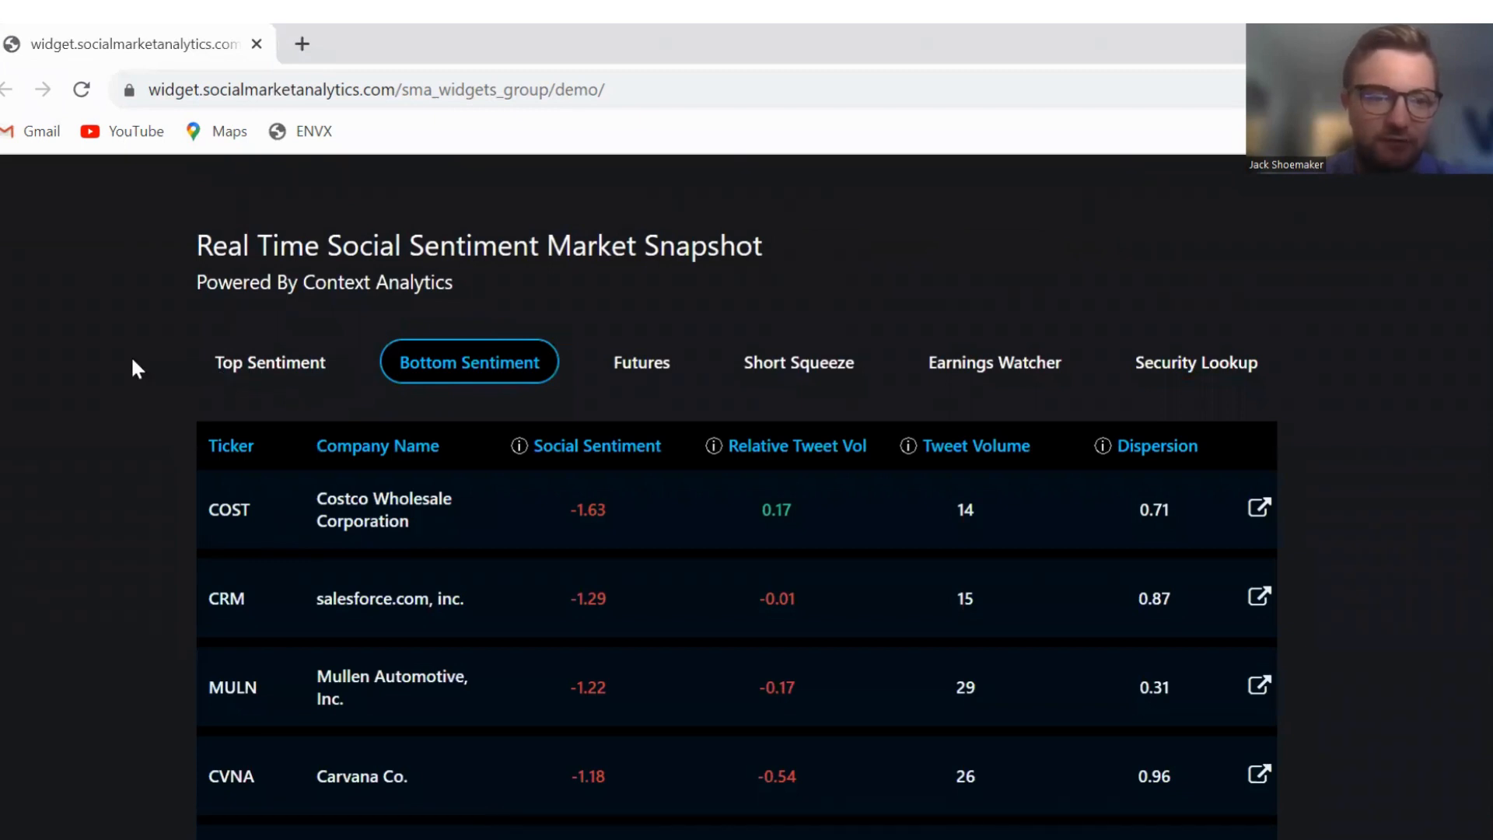
Step: View Costco's security lookup, then return to the Bottom Sentiment ranking toward Salesforce (CRM)
click(1196, 363)
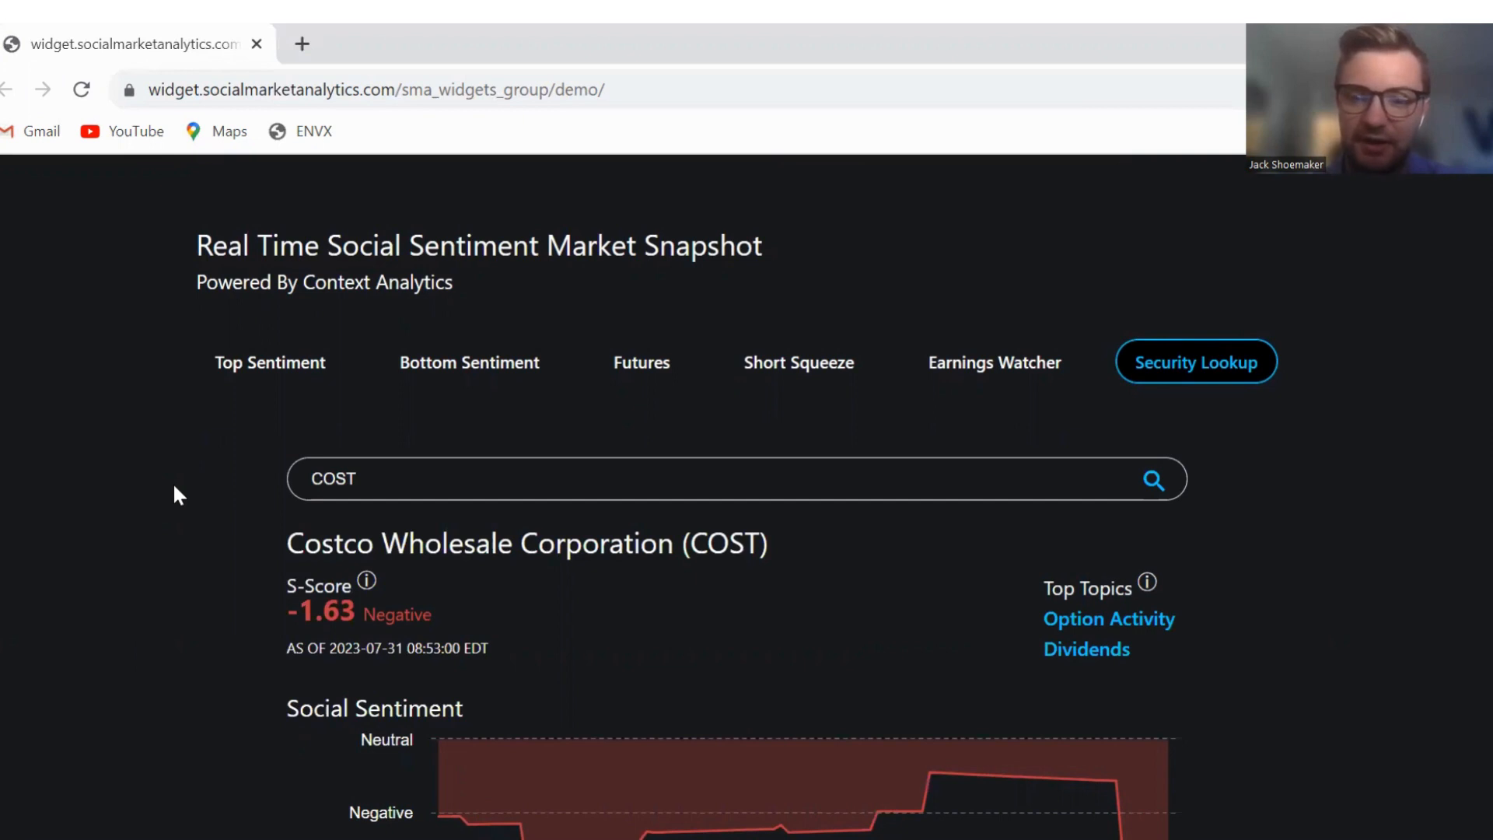
mouse_move(460, 372)
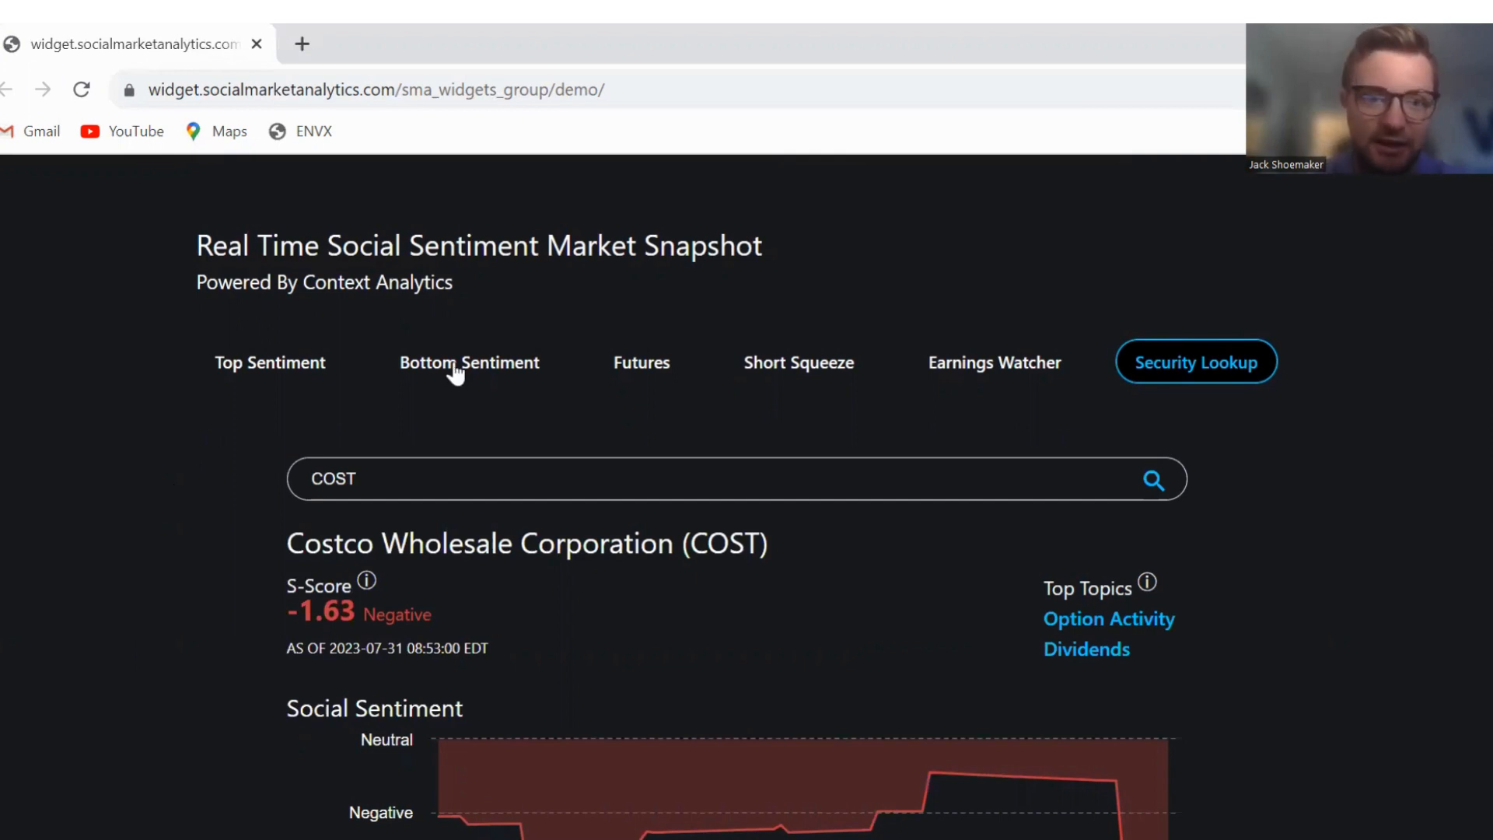
click(469, 363)
text(CRM)
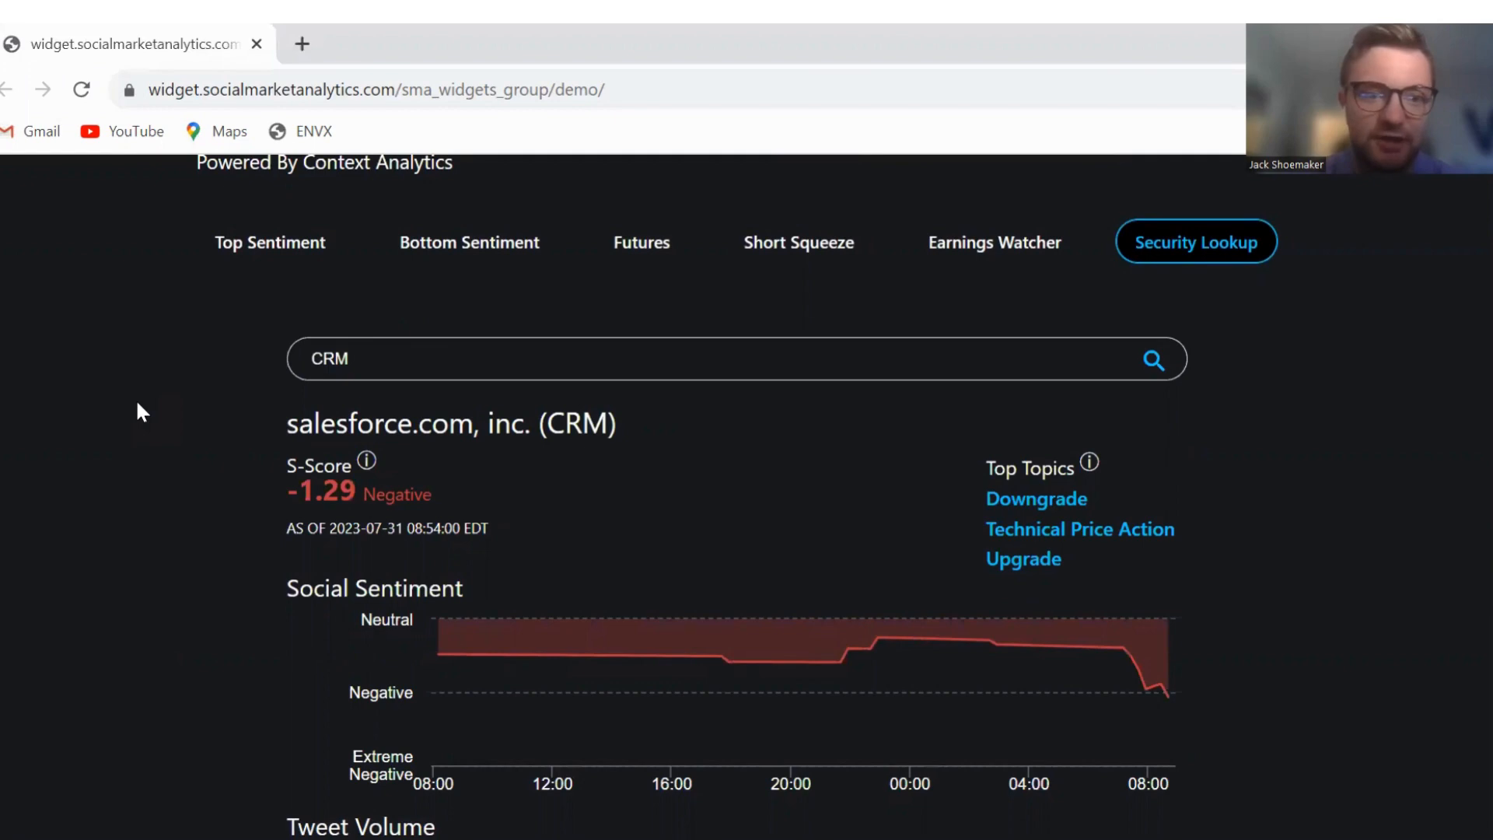
mouse_move(175, 409)
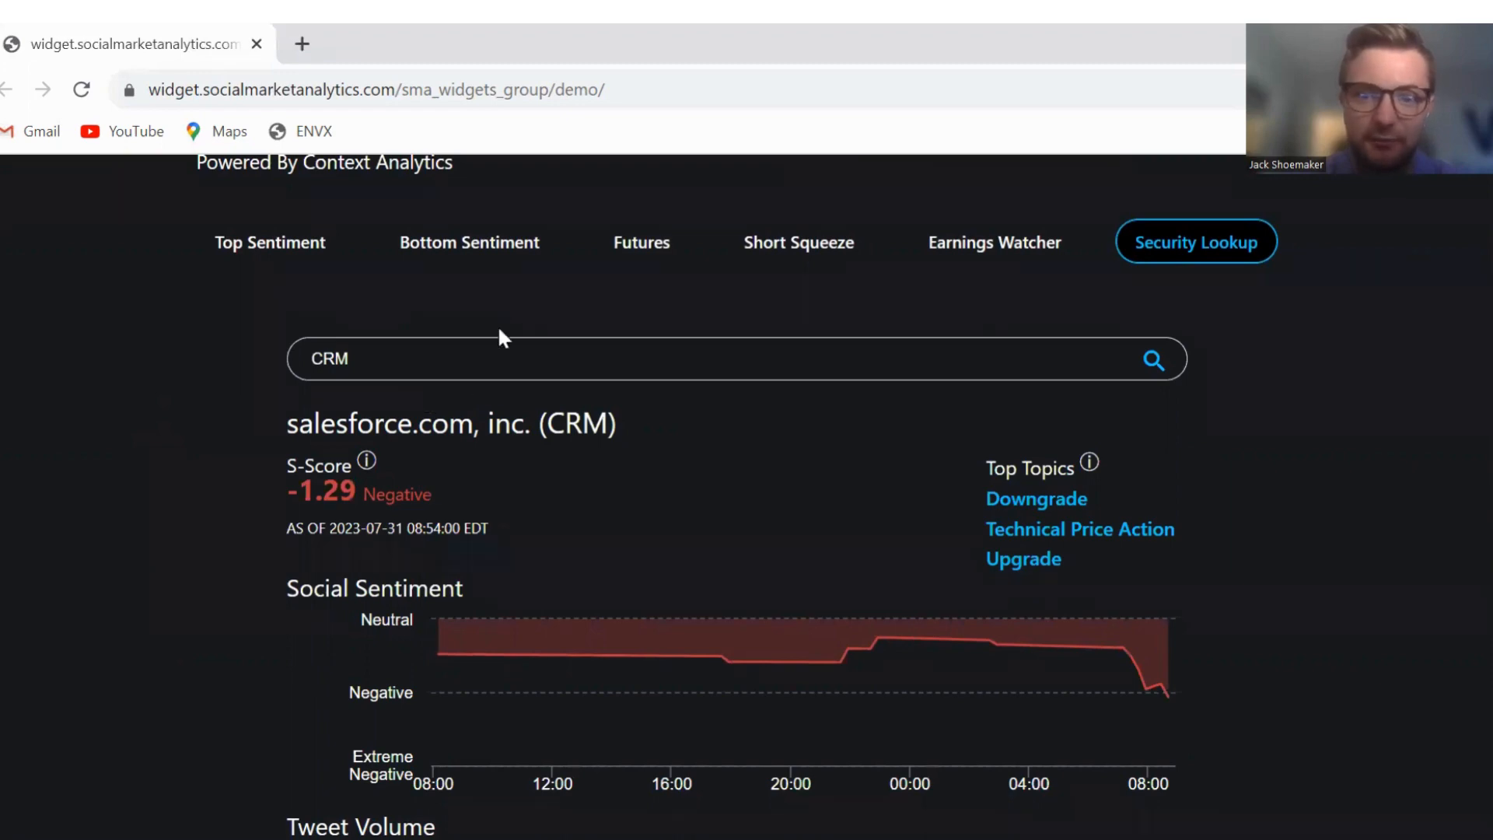
Step: Show the Futures sentiment ranking, led by Light Sweet Crude Oil at 1.09
click(641, 243)
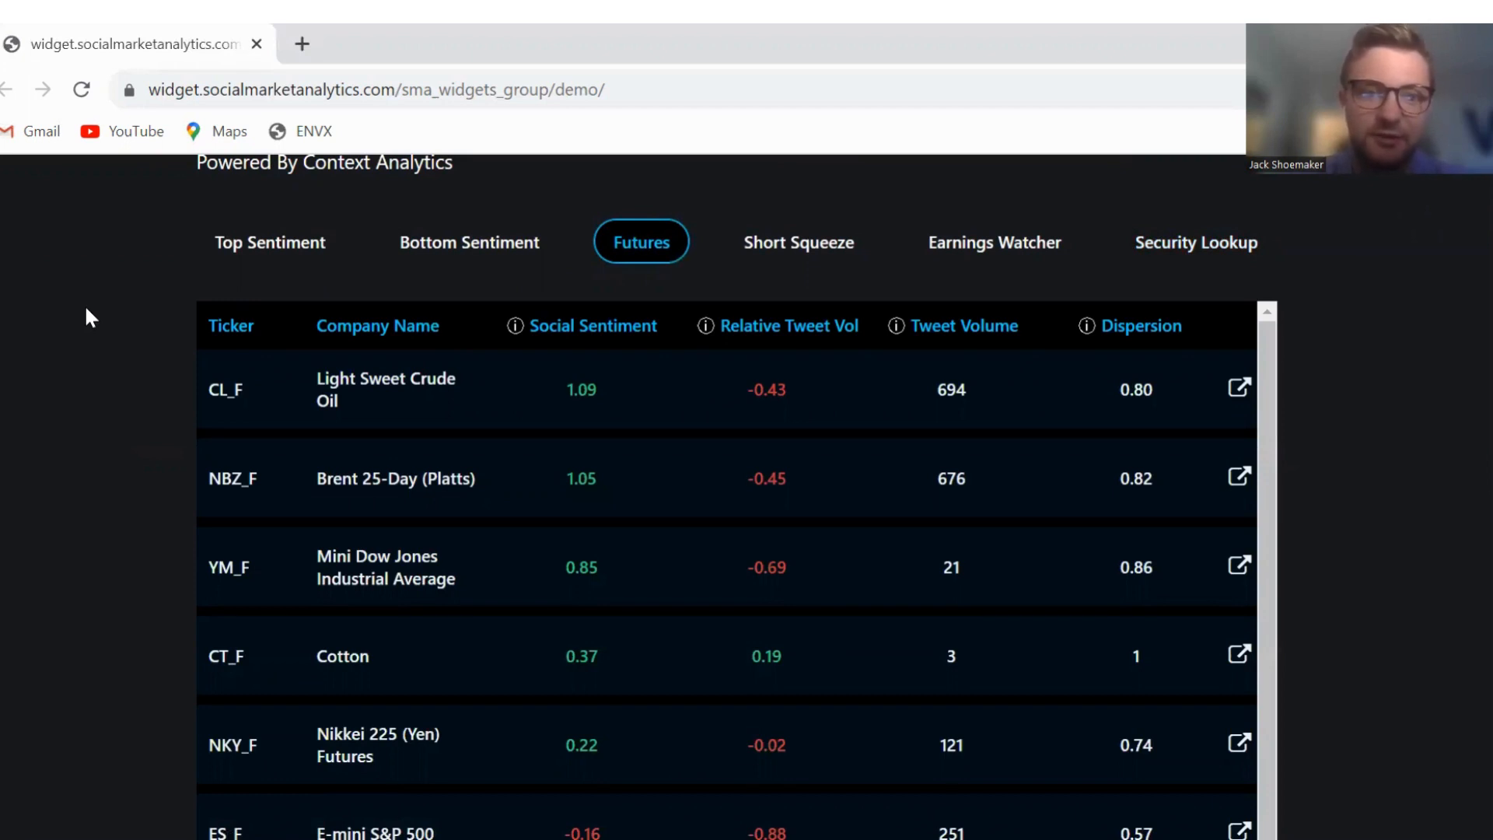
mouse_move(207, 364)
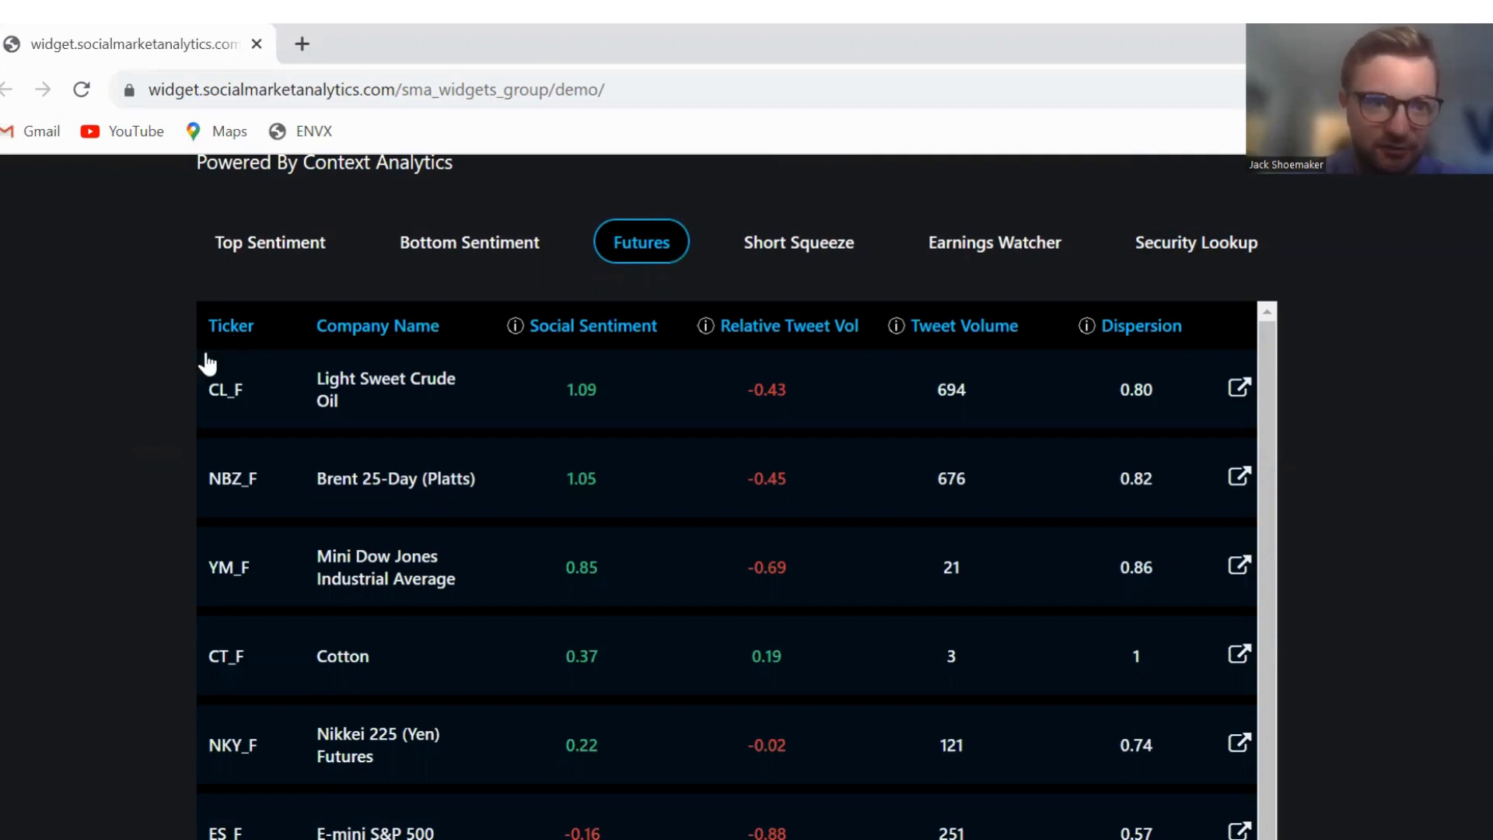
mouse_move(291, 397)
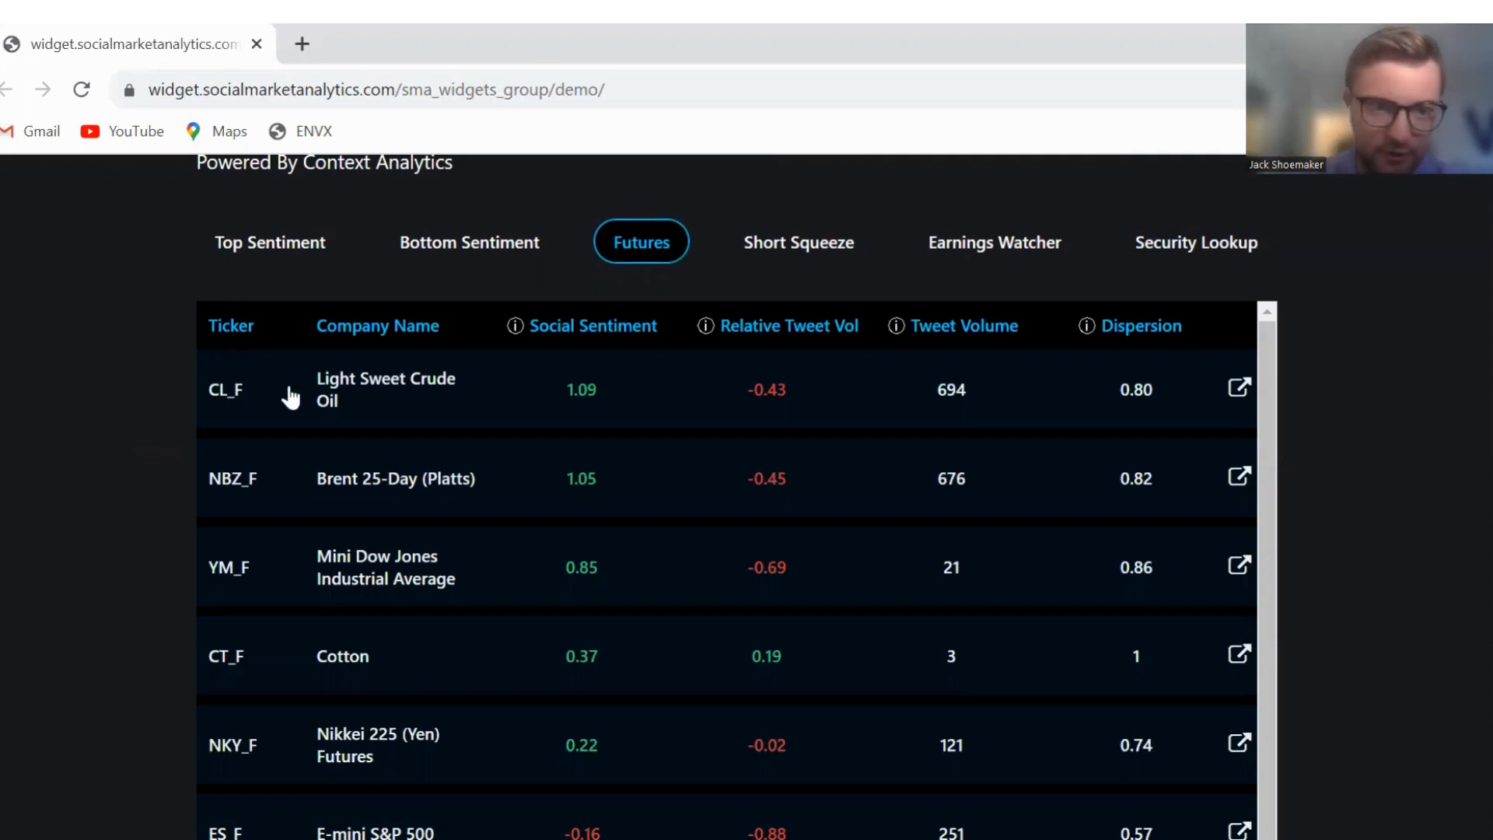
mouse_move(290, 439)
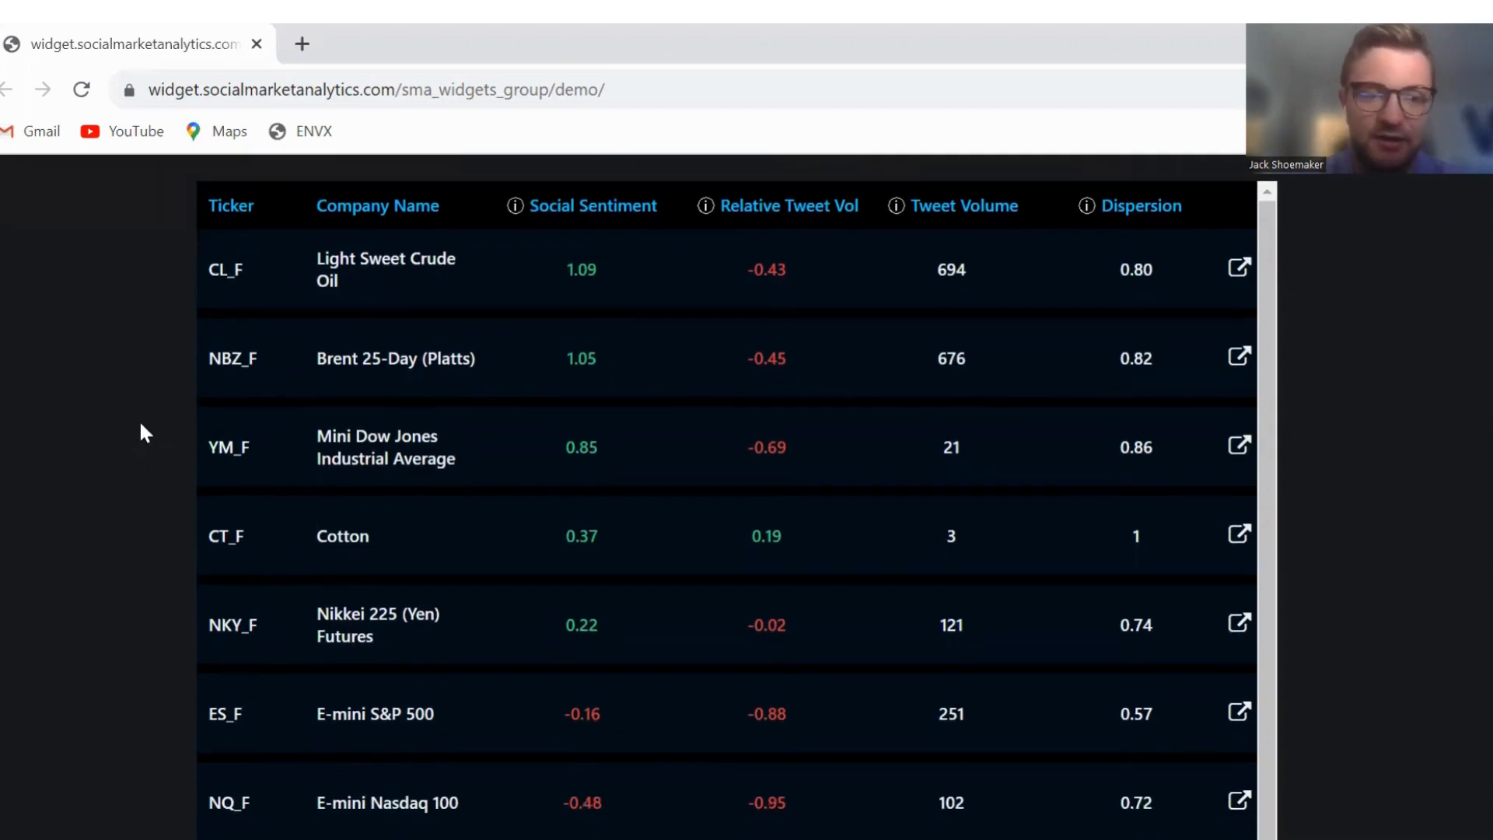
scroll(up, 3)
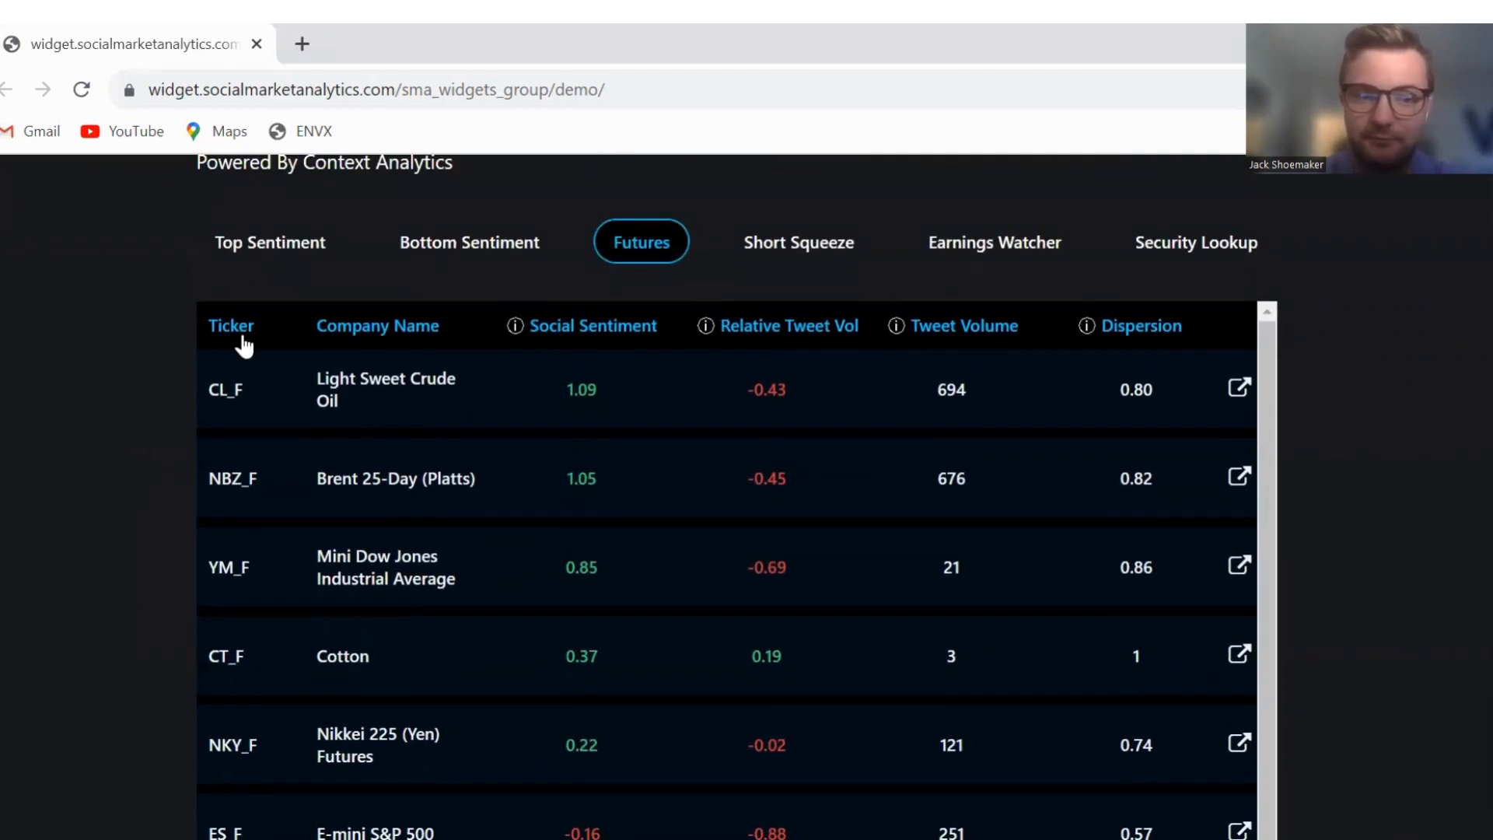
Step: Show the Short Squeeze watchlist, led by SoFi Technologies with 10 squeezes
click(798, 243)
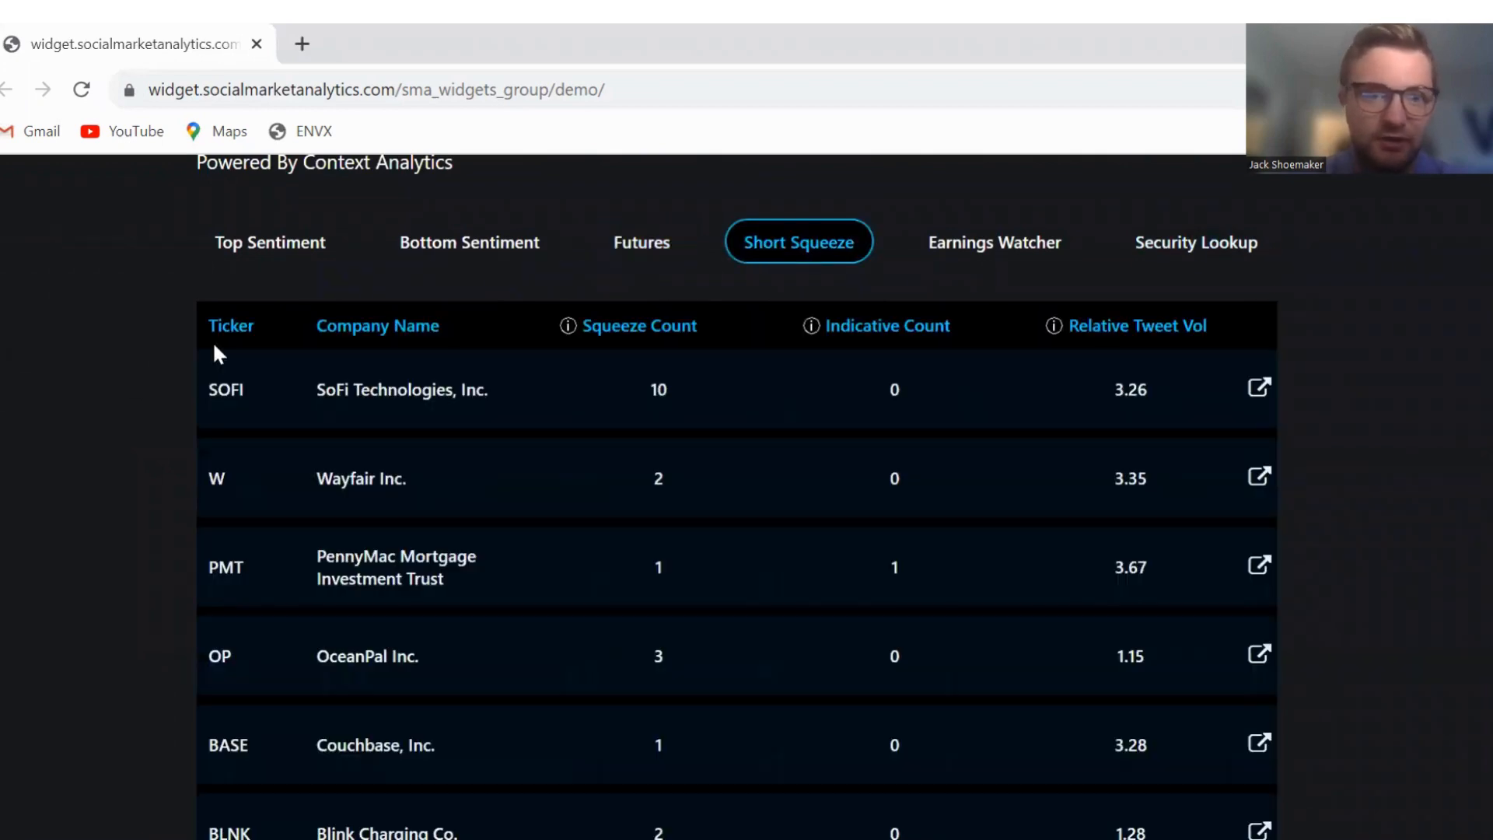
mouse_move(217, 397)
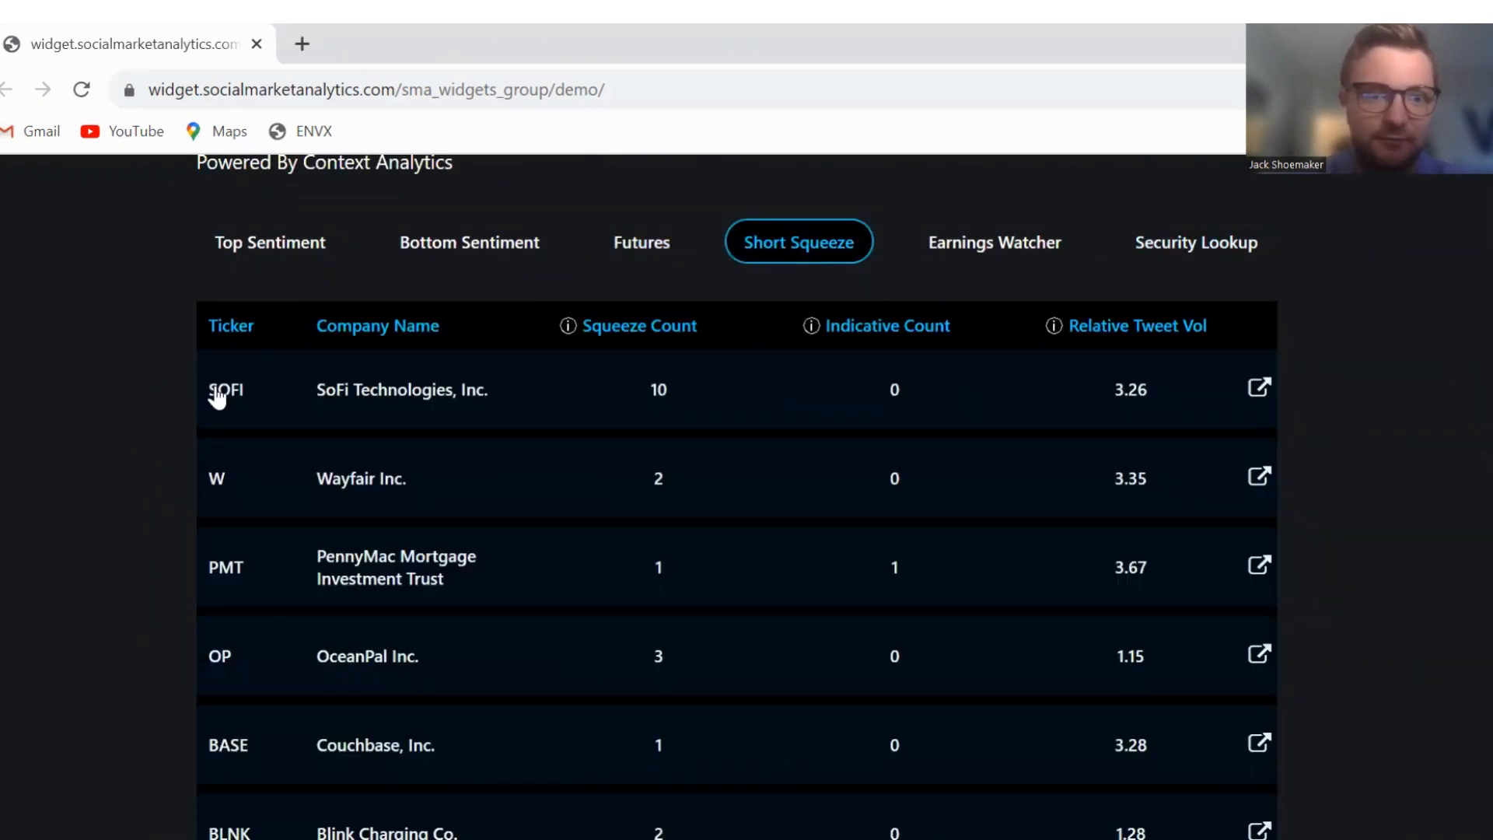
mouse_move(155, 406)
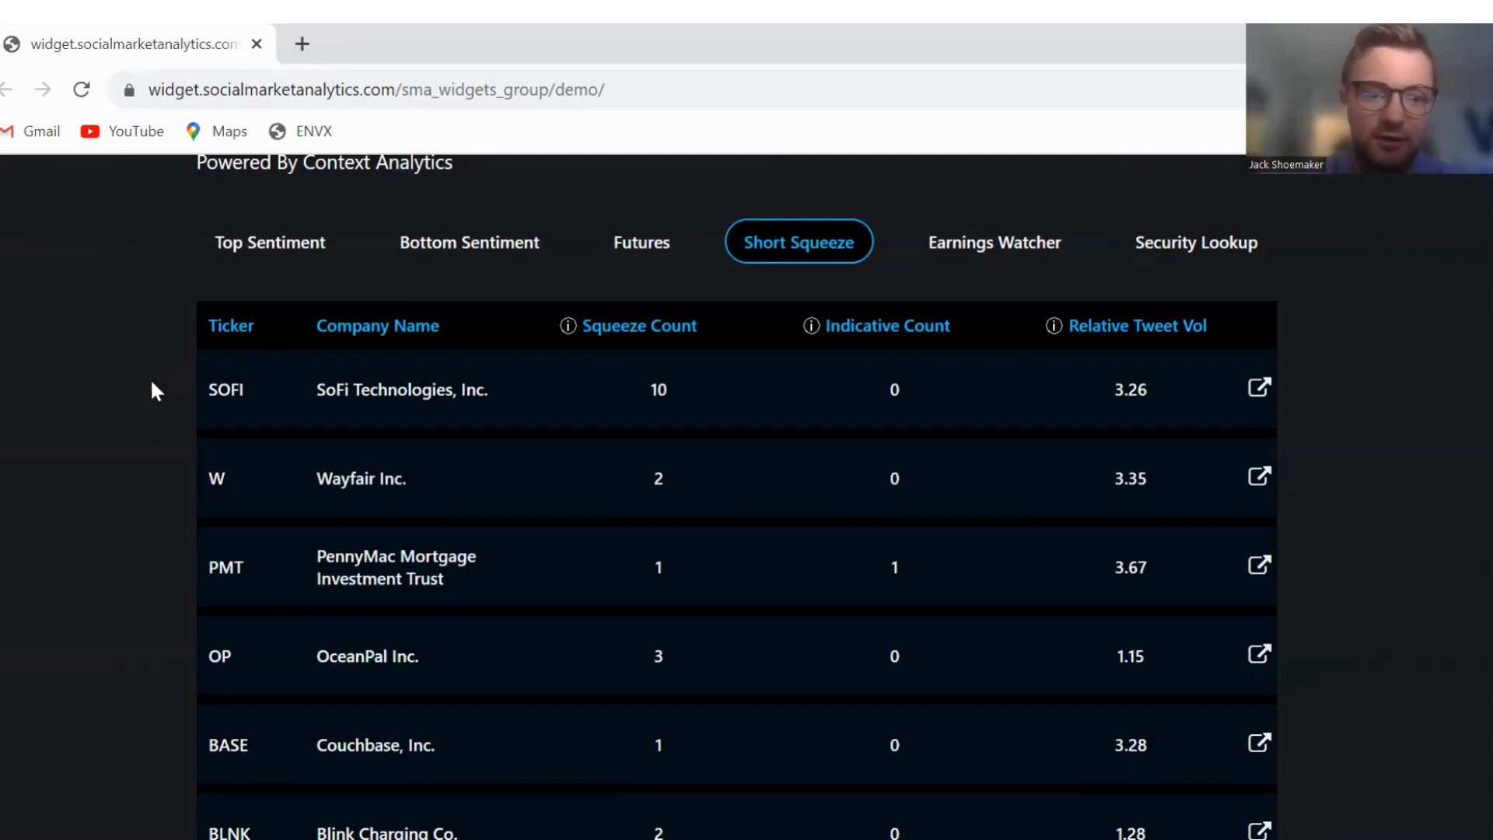
Step: Browse the Earnings Watcher calendar for Friday 2023-07-28, today 2023-07-31 and tomorrow 2023-08-01
click(994, 242)
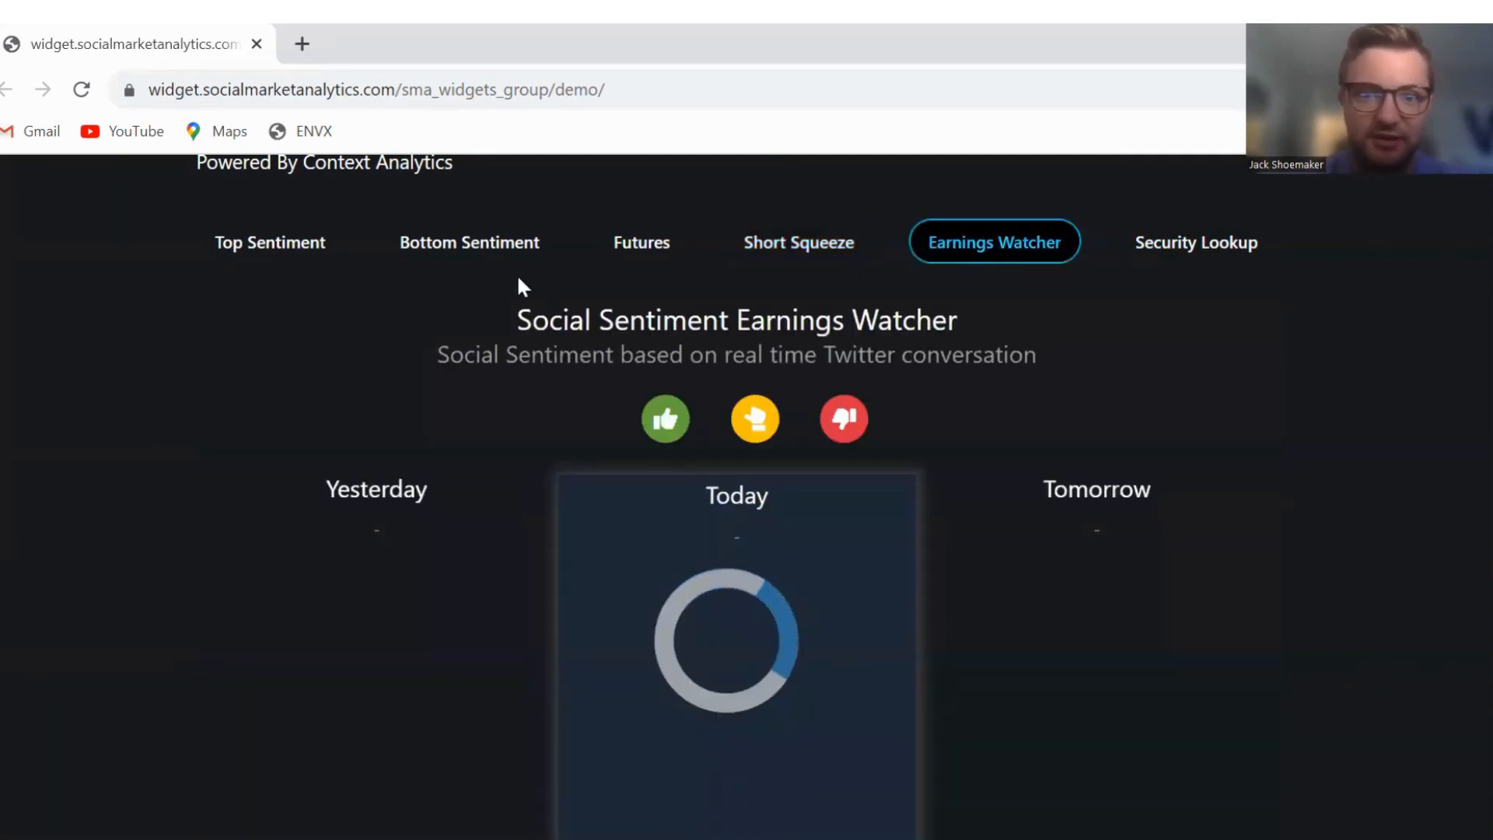
scroll(down, 3)
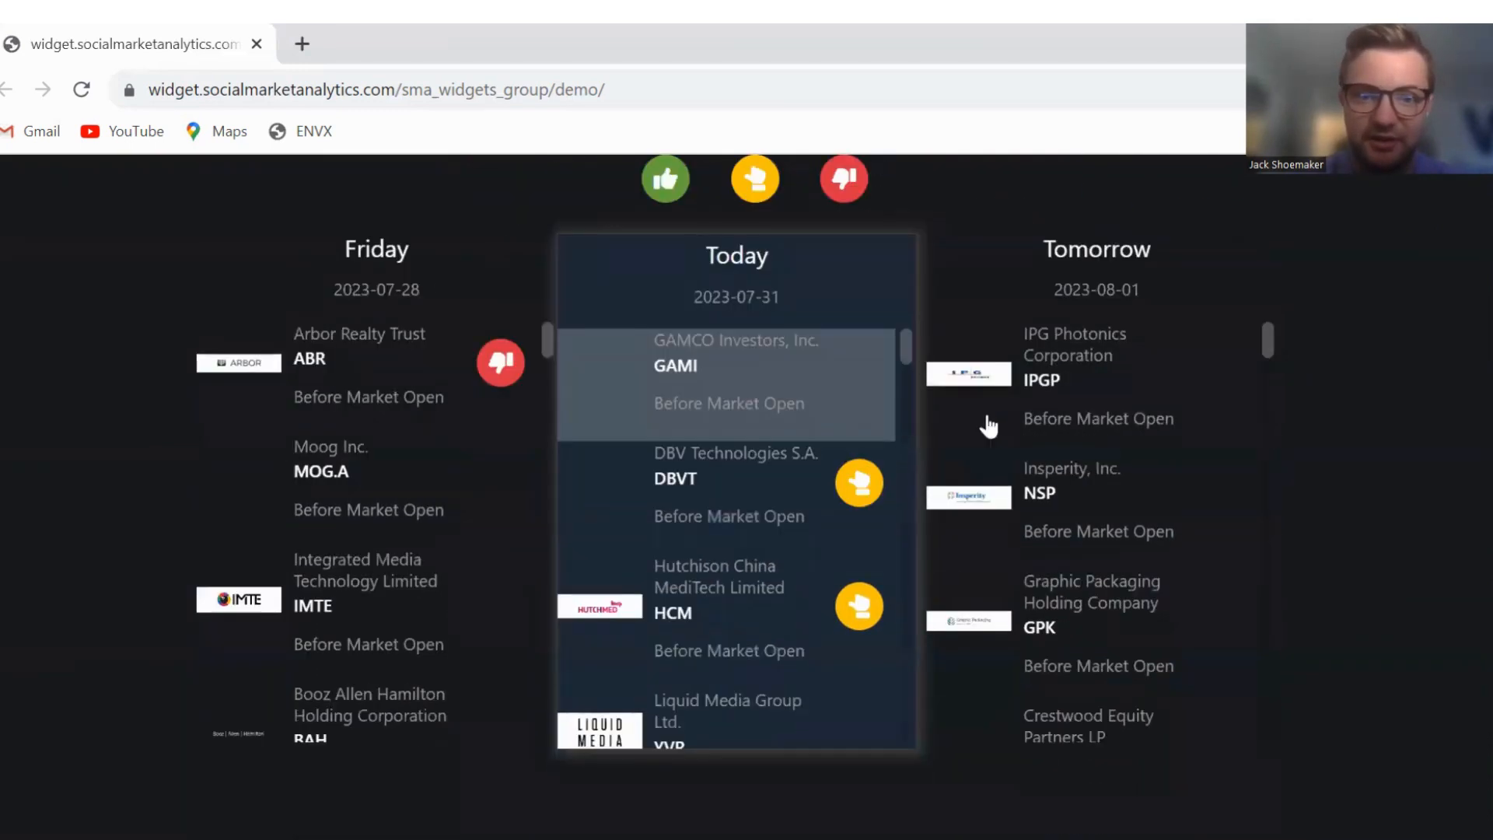
mouse_move(719, 449)
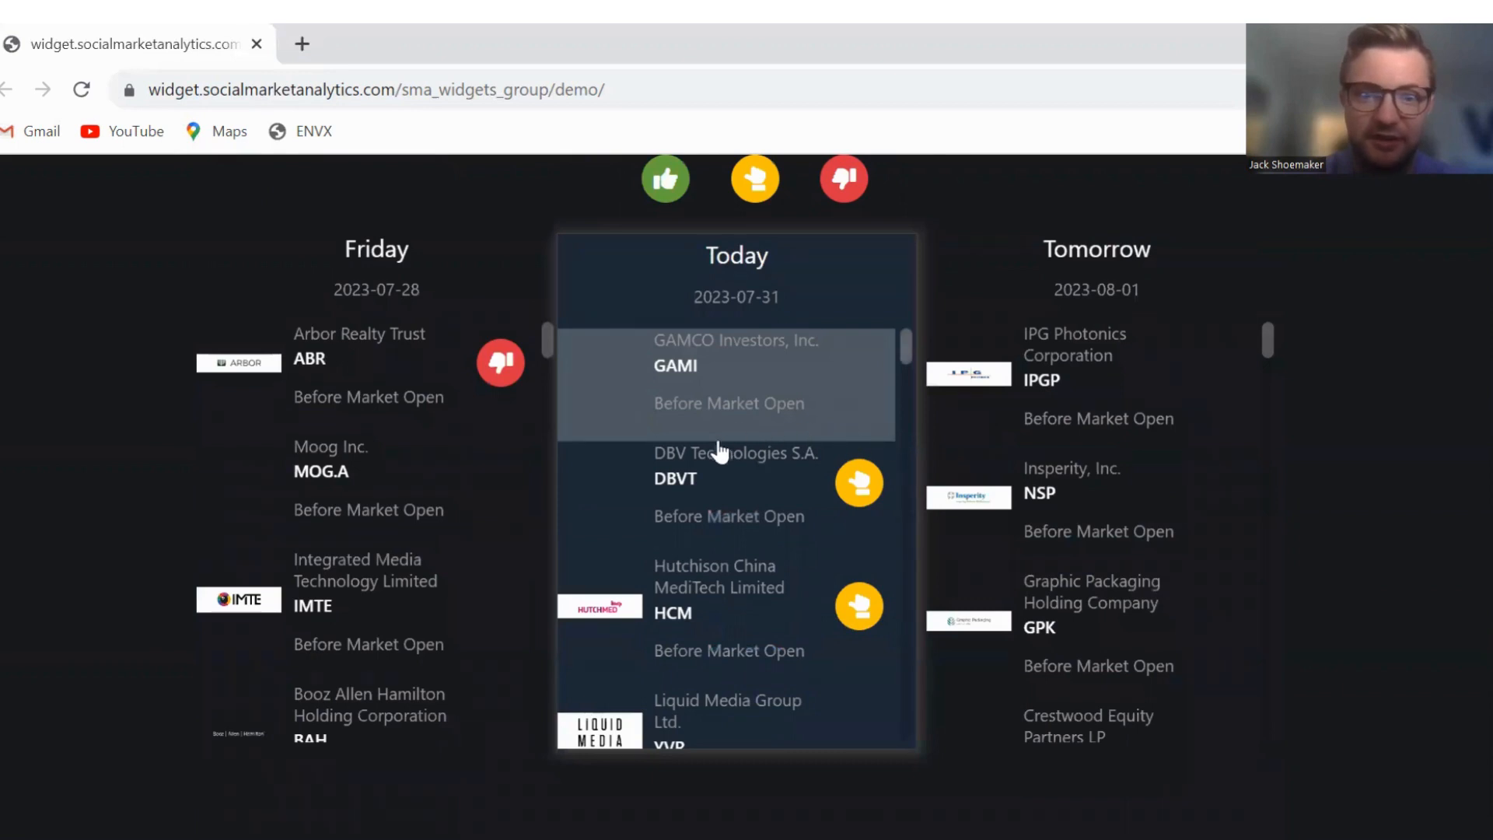
scroll(down, 3)
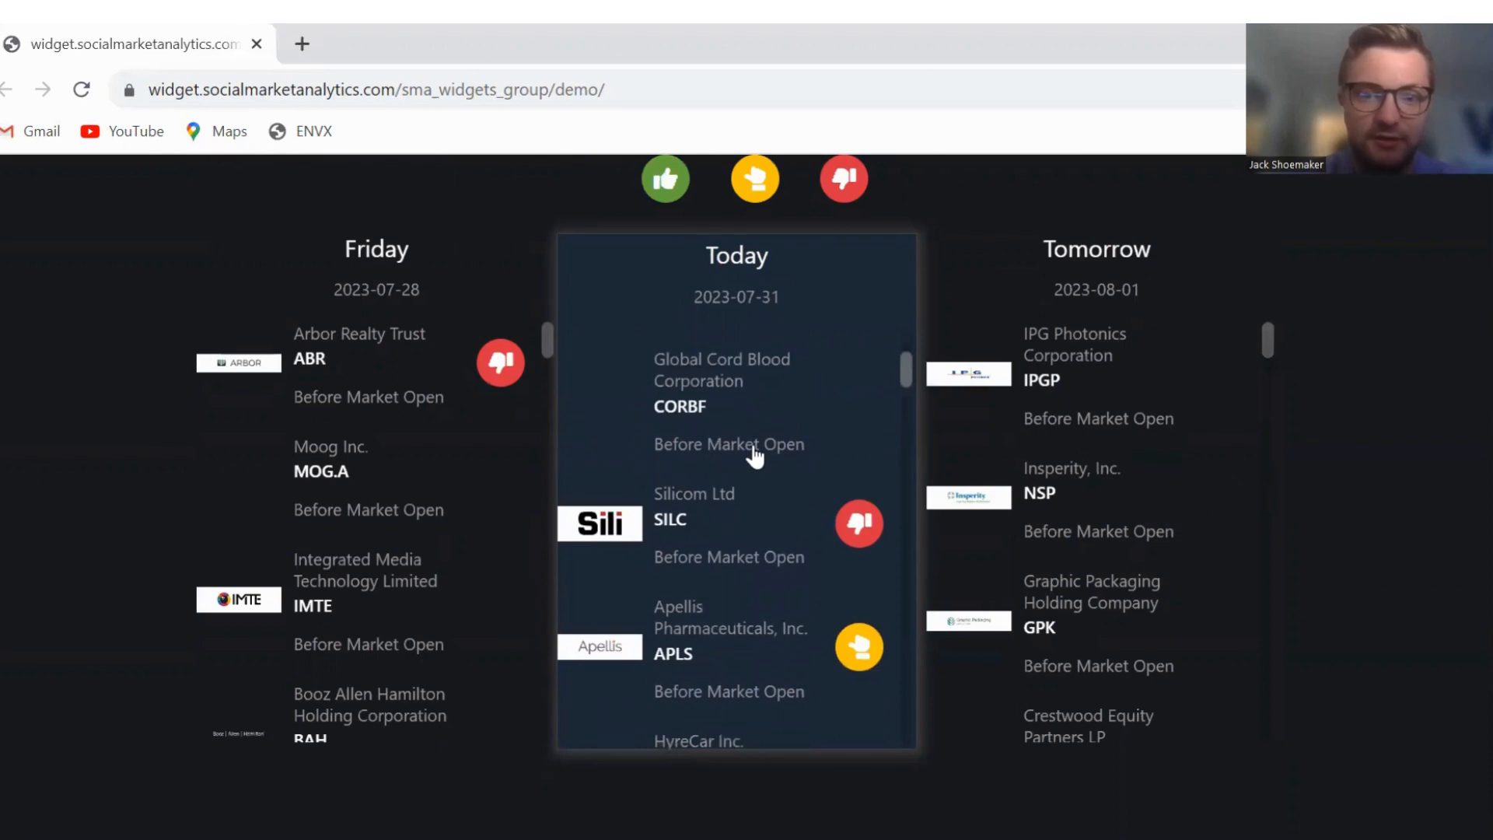
scroll(down, 3)
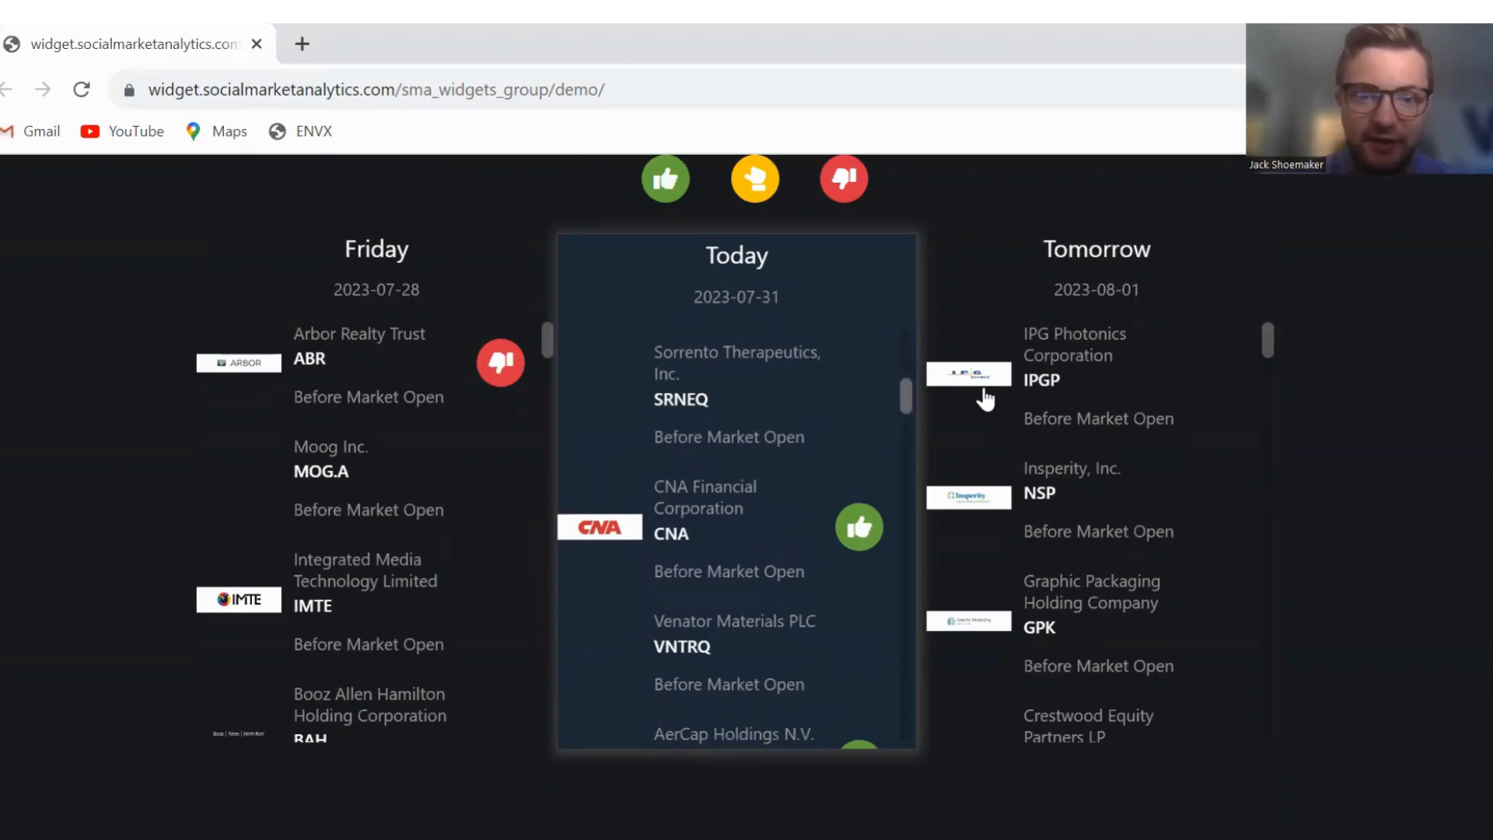
mouse_move(997, 367)
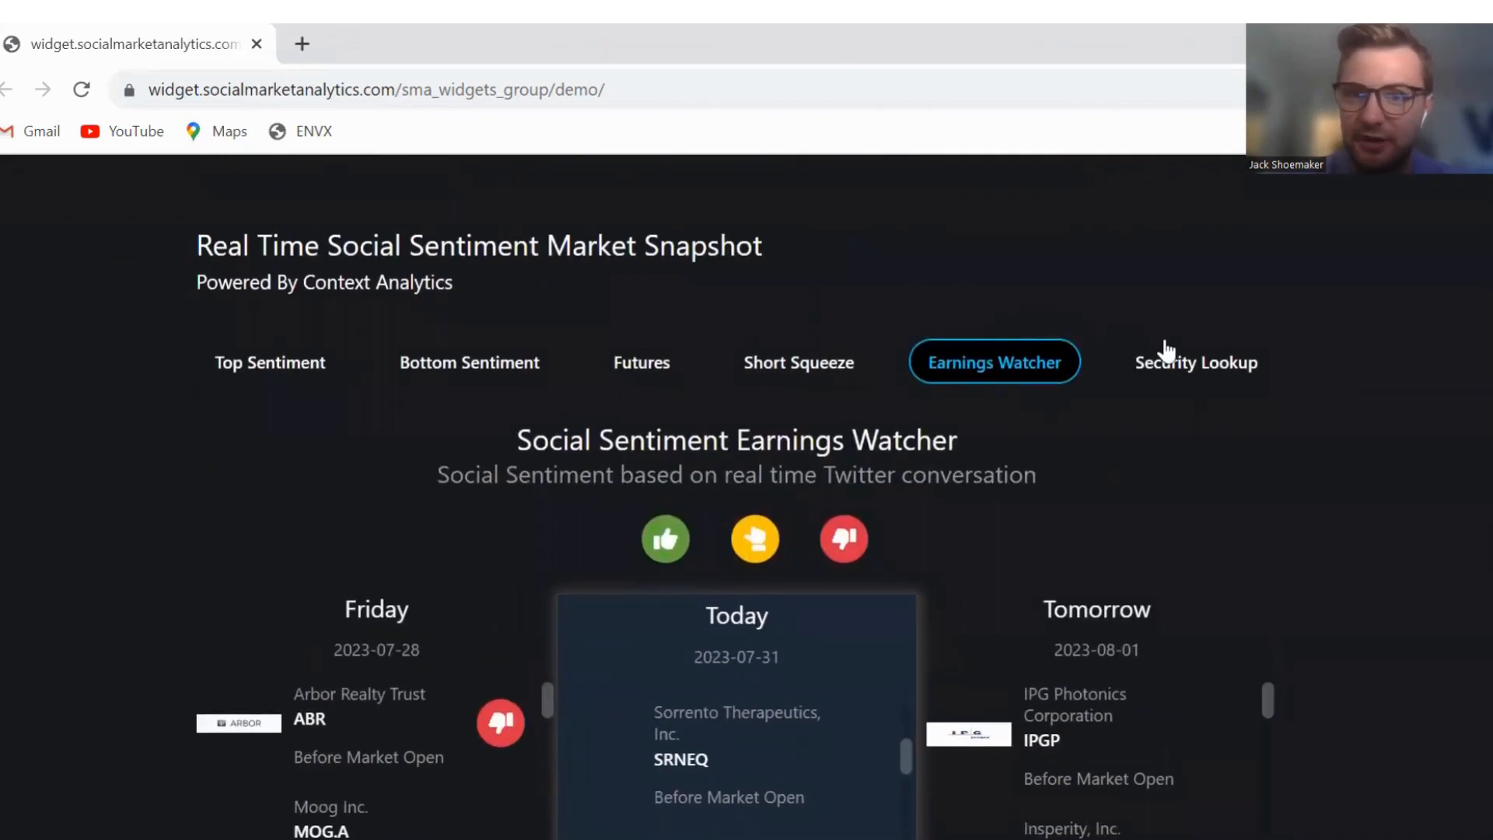
Step: Look up TSLA and show Tesla, Inc. with a -0.14 neutral sentiment score
click(1196, 362)
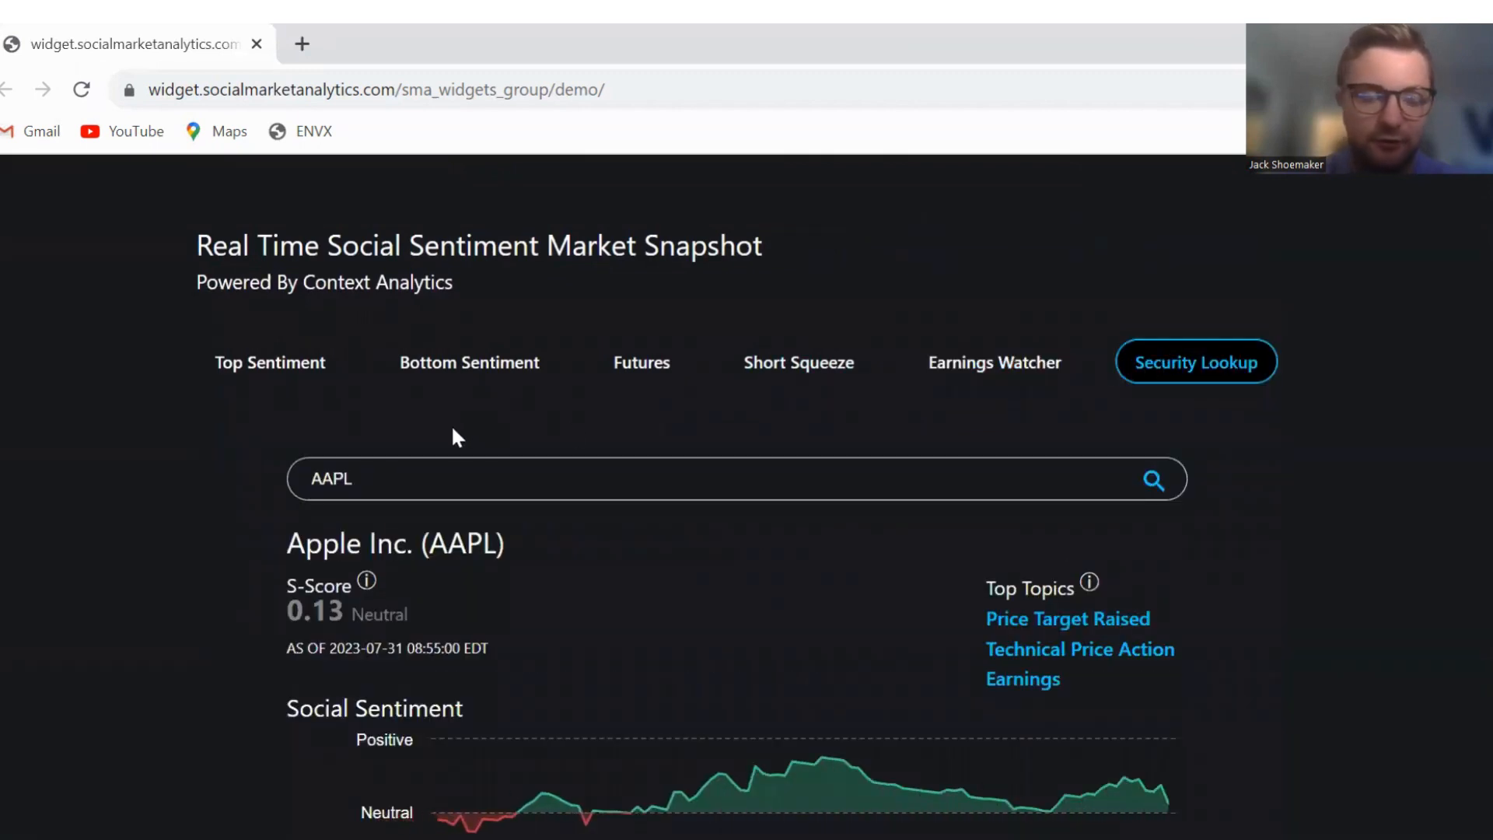
mouse_move(379, 465)
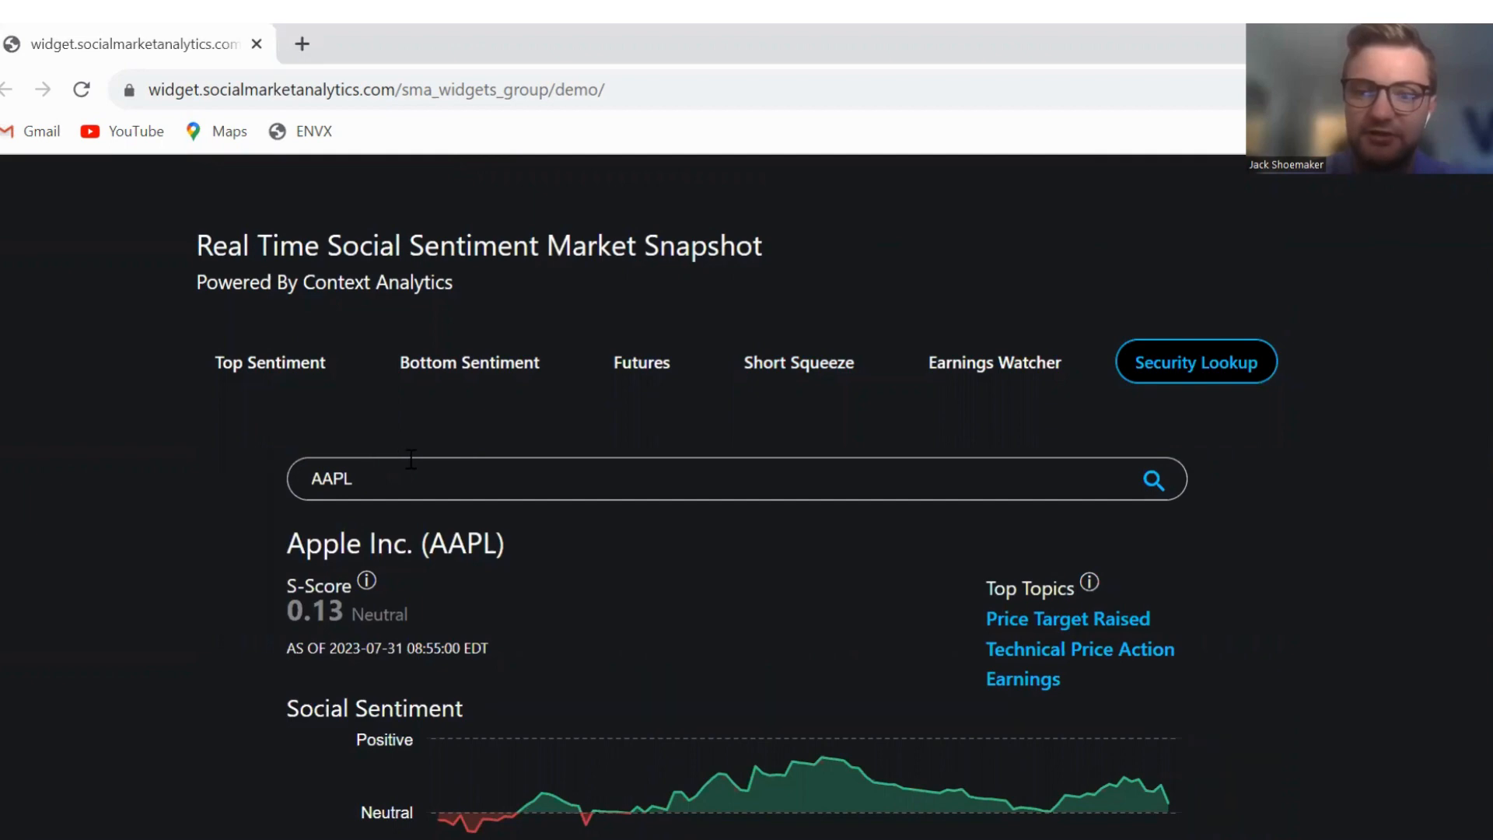
scroll(down, 3)
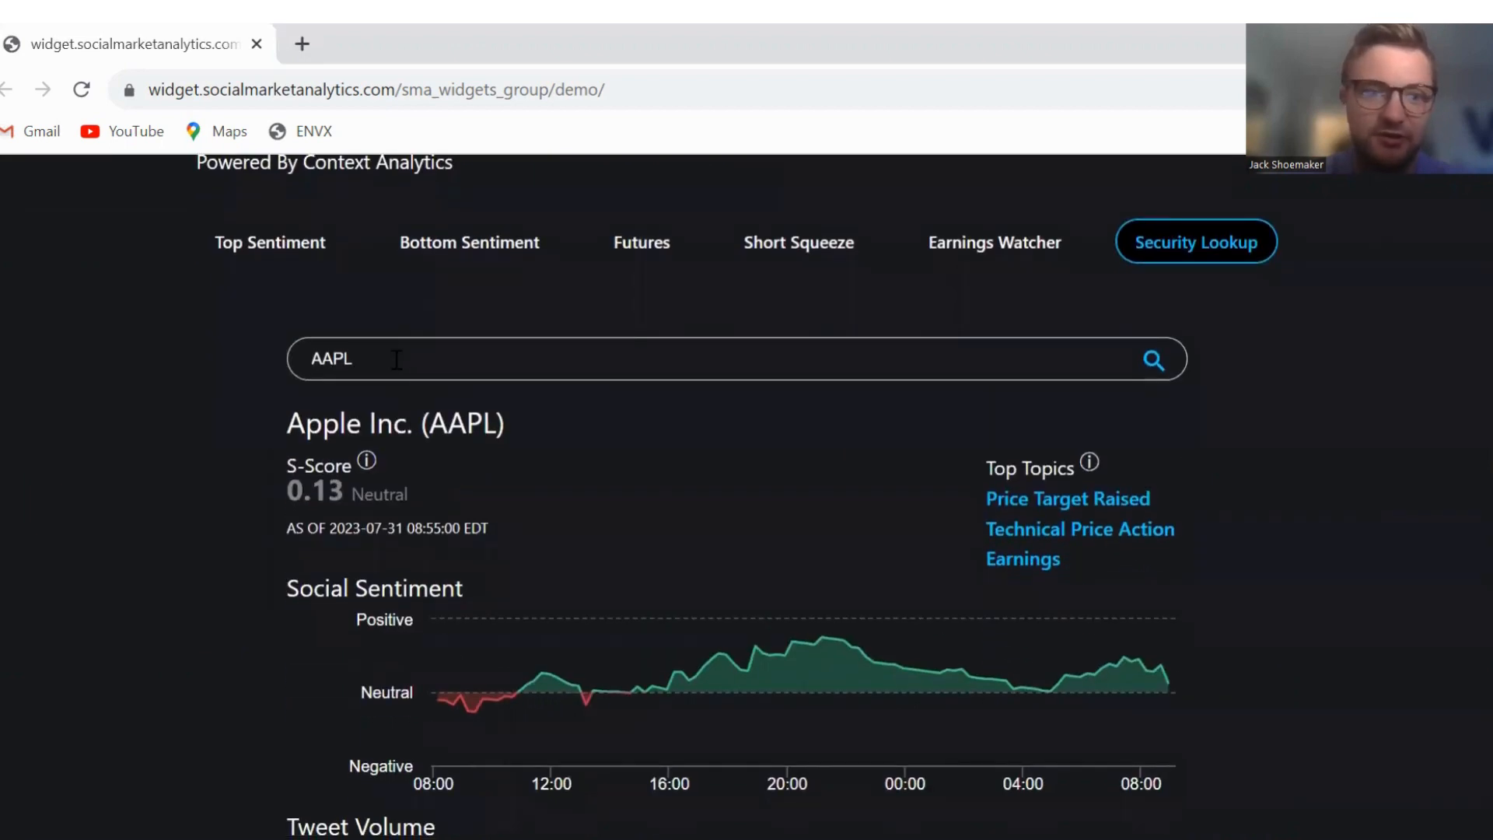
text(TSLA)
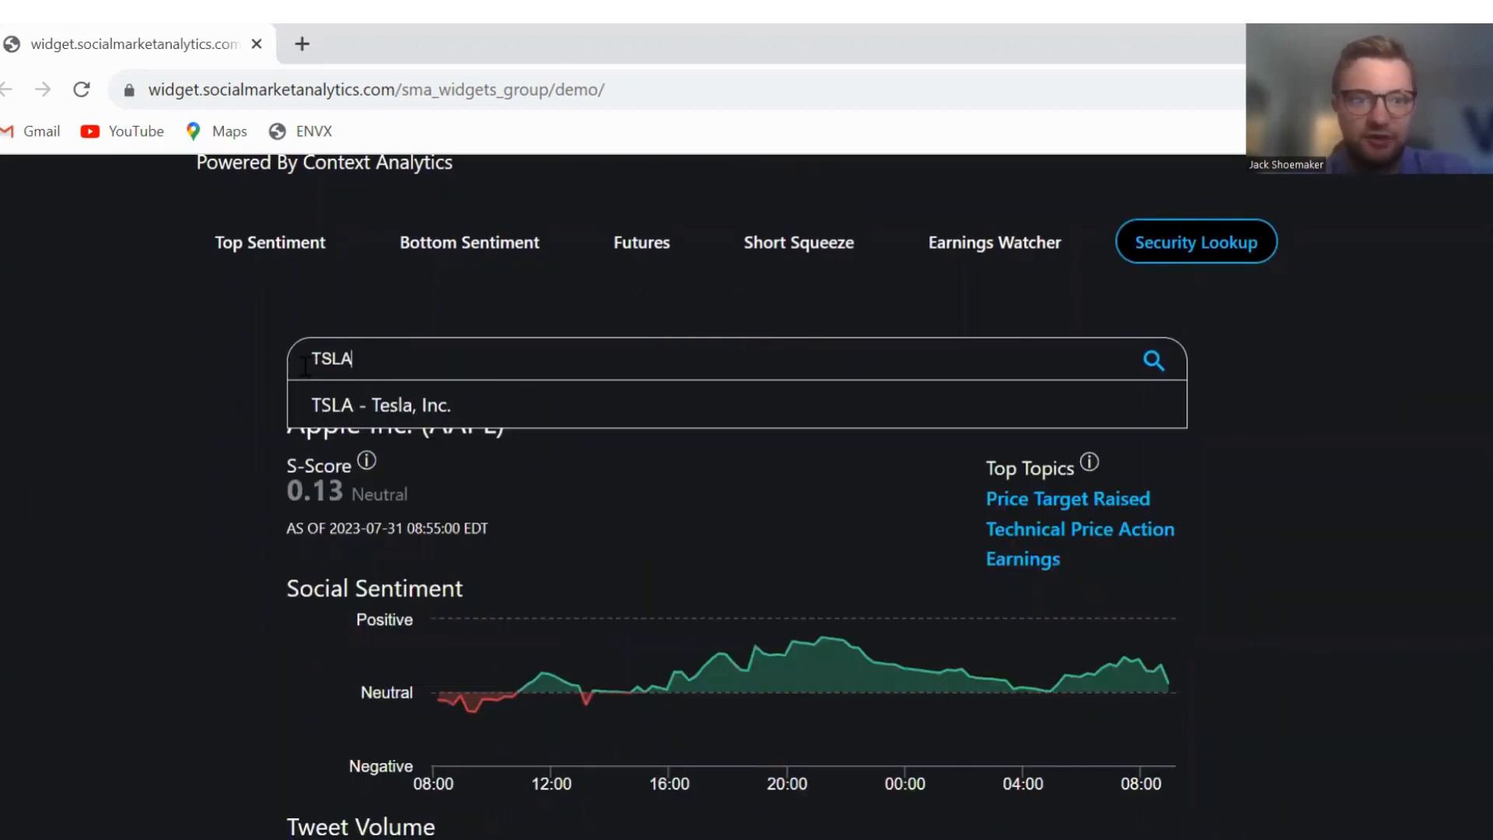
click(381, 404)
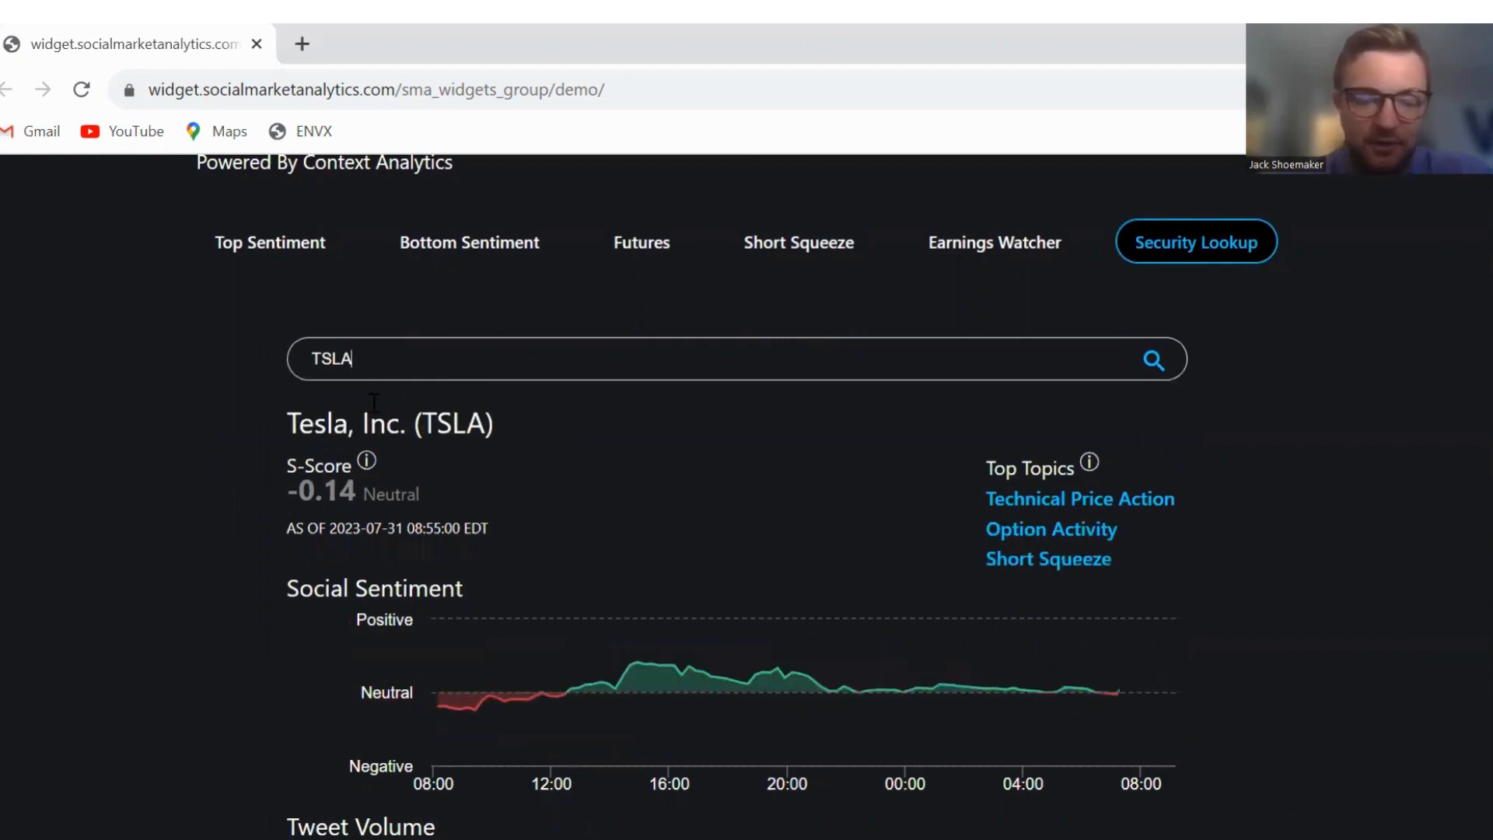